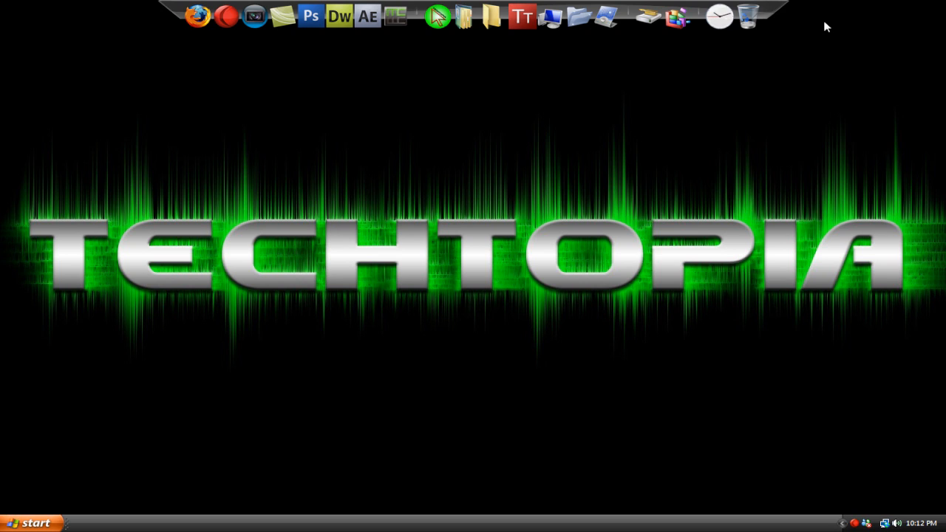
{"action": "mouse_move", "coordinate": [878, 46]}
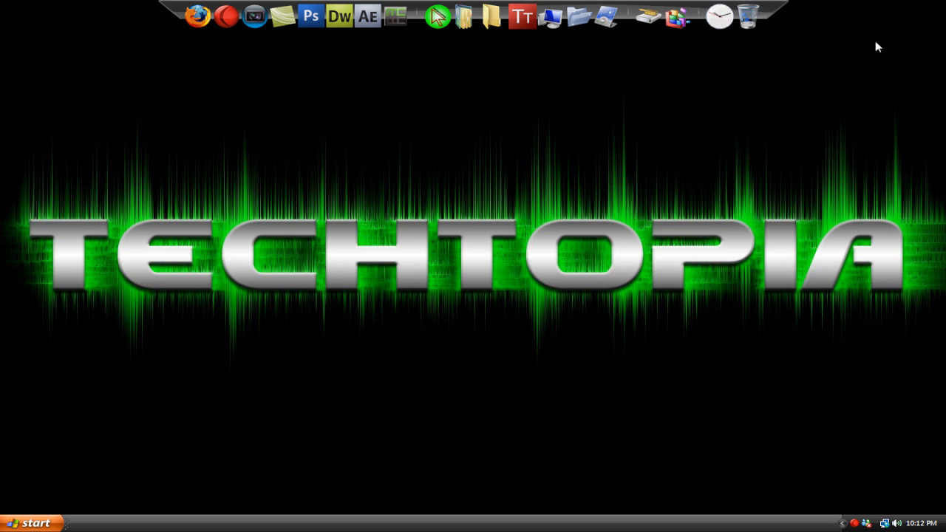
{"action": "mouse_move", "coordinate": [507, 181]}
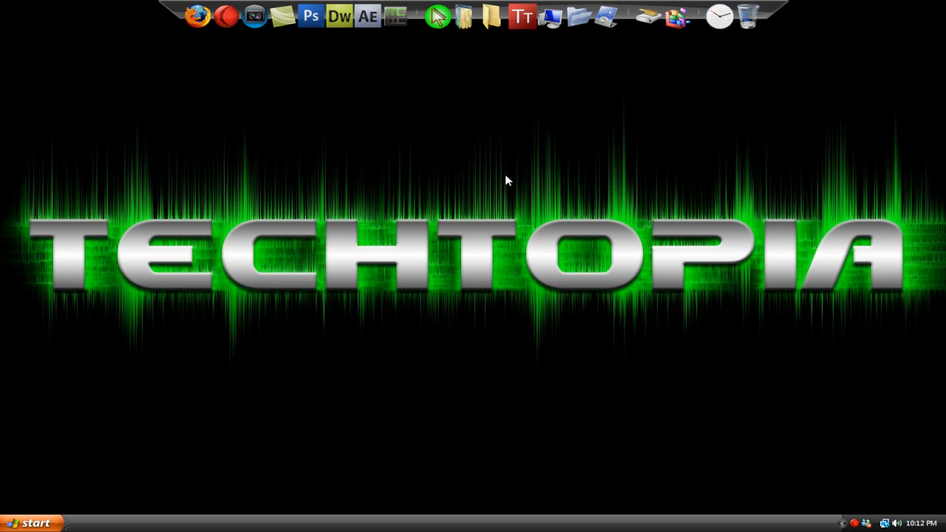
{"action": "mouse_move", "coordinate": [163, 433]}
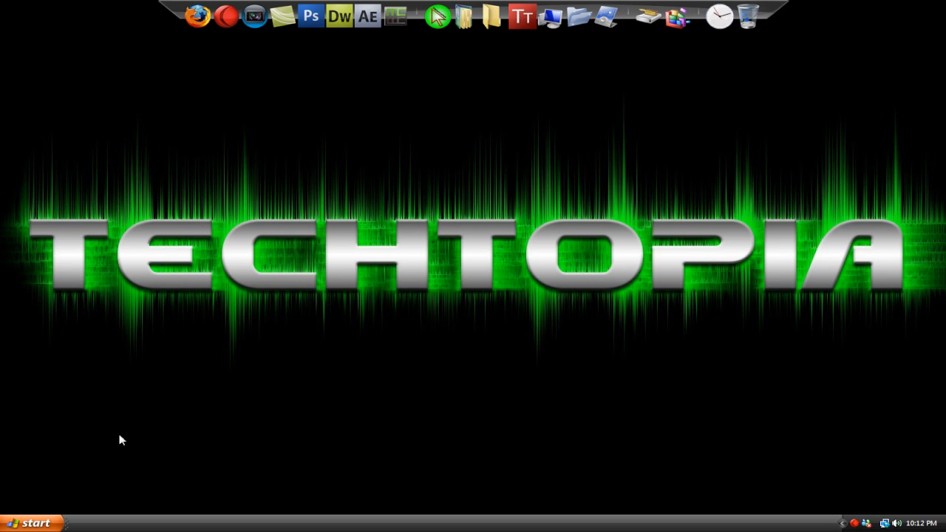
{"action": "mouse_move", "coordinate": [69, 523]}
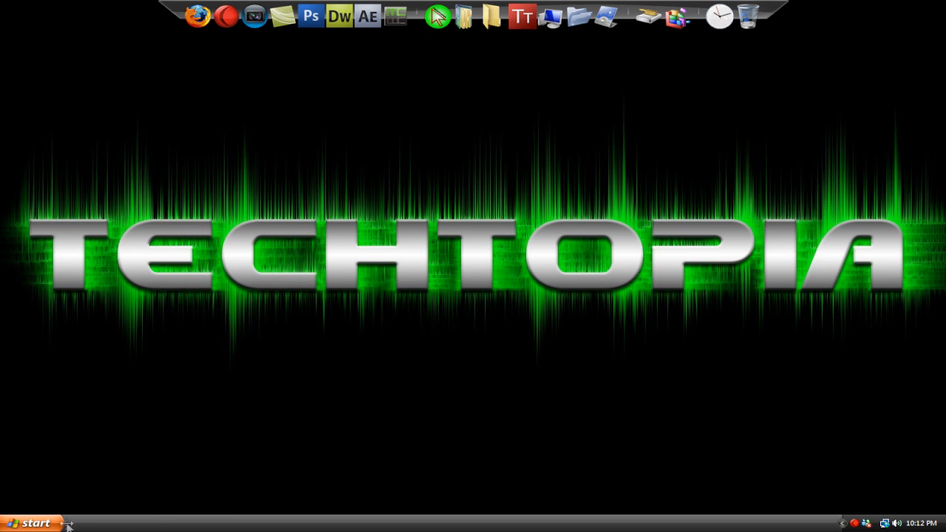
Open the Start menu and view the personal home folder holding the Zune Theme zip.
{"action": "left_click", "coordinate": [29, 522]}
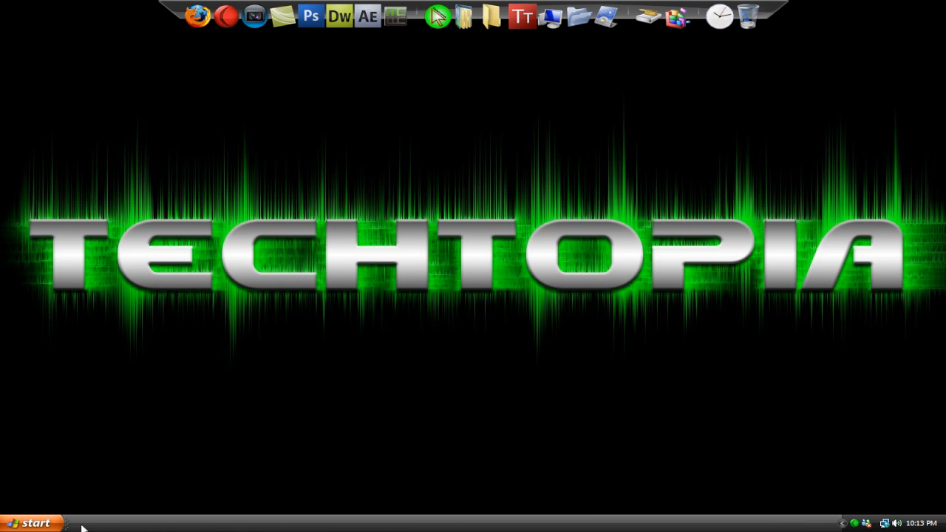
{"action": "mouse_move", "coordinate": [321, 483]}
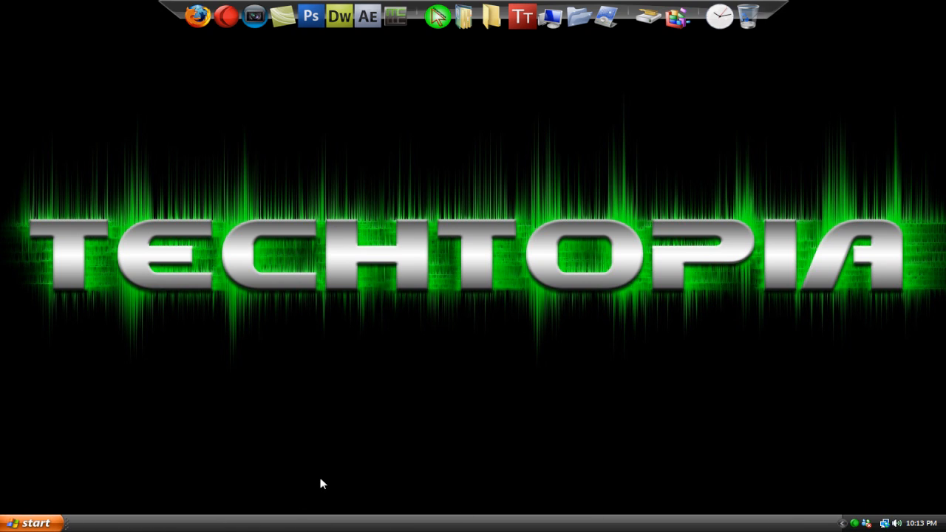
{"action": "mouse_move", "coordinate": [599, 529]}
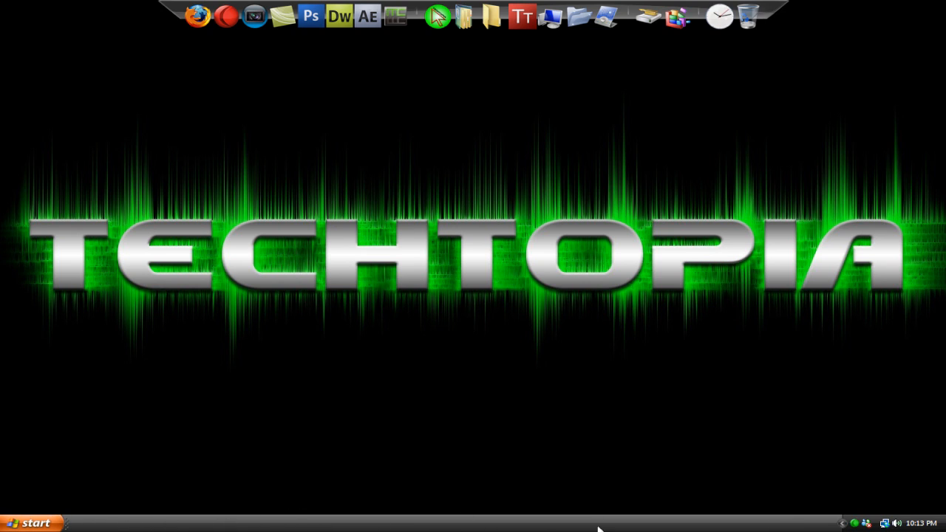
{"action": "left_click", "coordinate": [31, 523]}
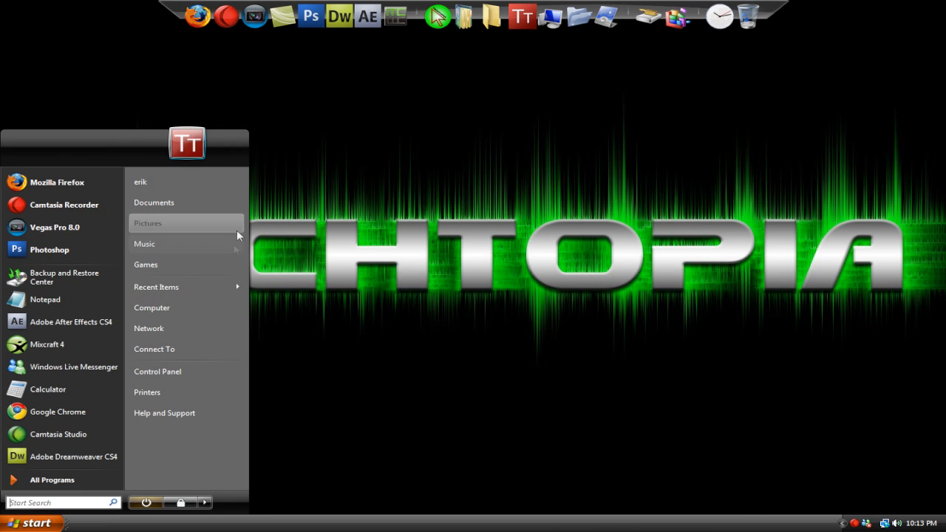
{"action": "left_click", "coordinate": [140, 182]}
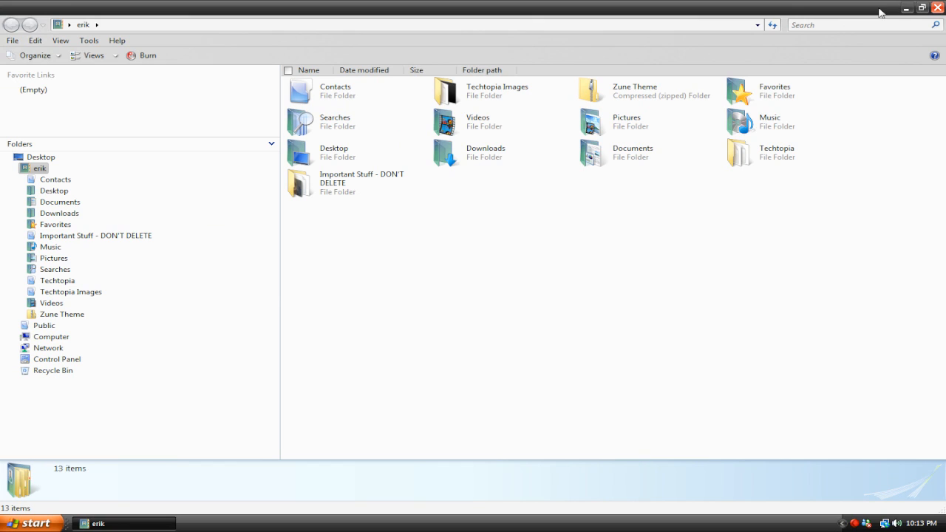
{"action": "mouse_move", "coordinate": [639, 18]}
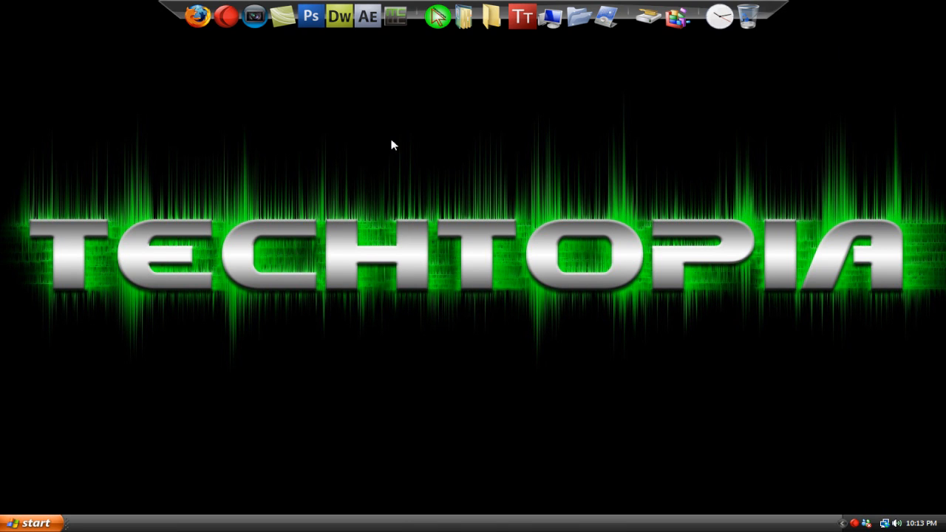
{"action": "mouse_move", "coordinate": [384, 158]}
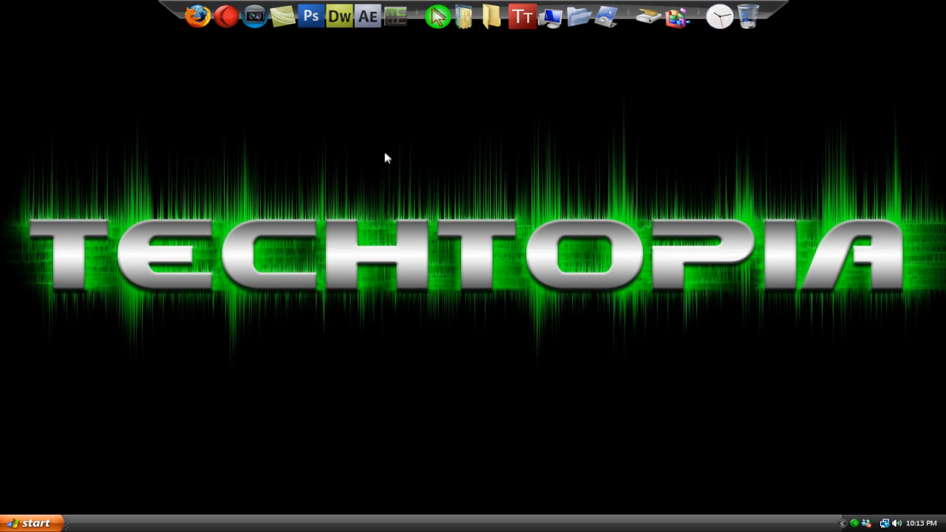
{"action": "mouse_move", "coordinate": [80, 475]}
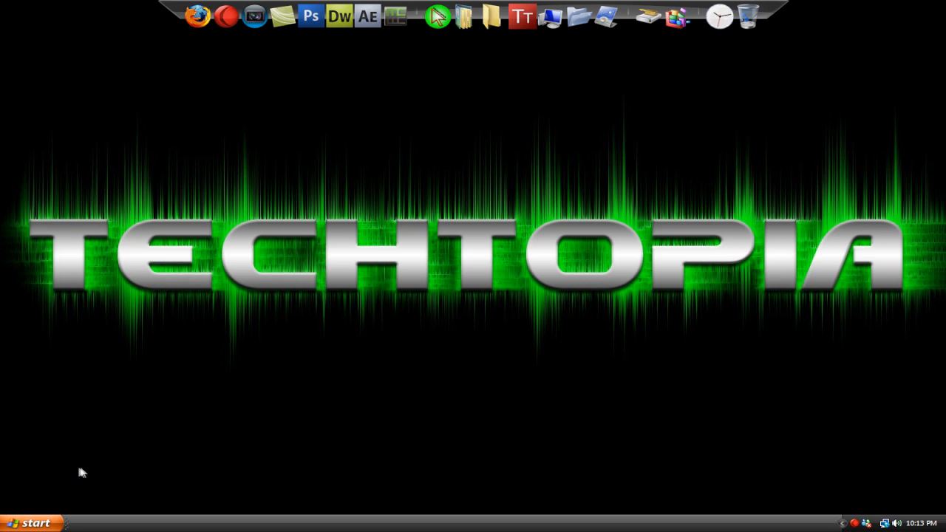
{"action": "mouse_move", "coordinate": [344, 76]}
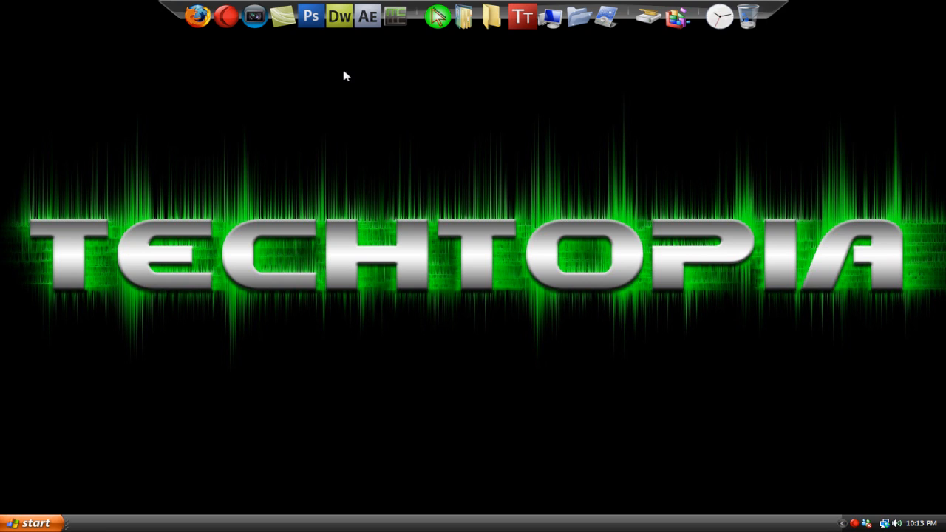
{"action": "mouse_move", "coordinate": [182, 129]}
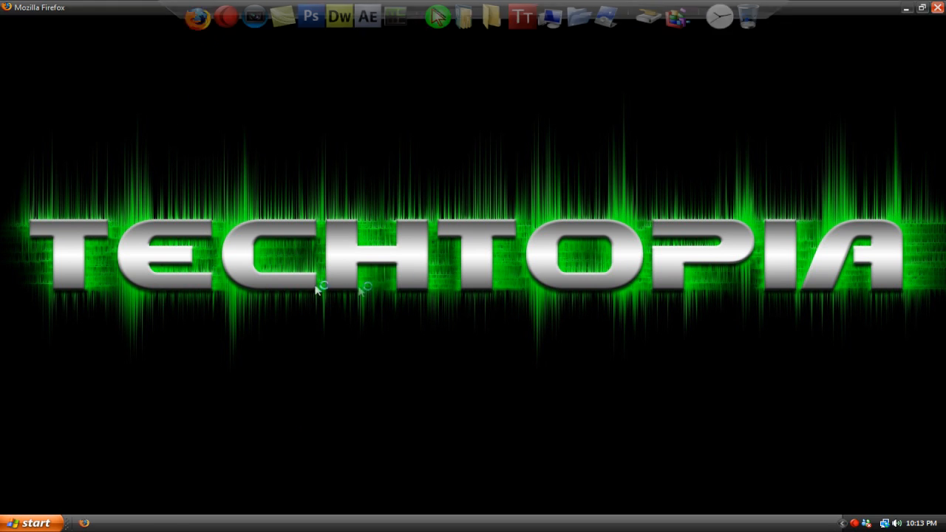
Search Google in Firefox for 'Zune Theme Download'.
{"action": "left_click", "coordinate": [200, 16]}
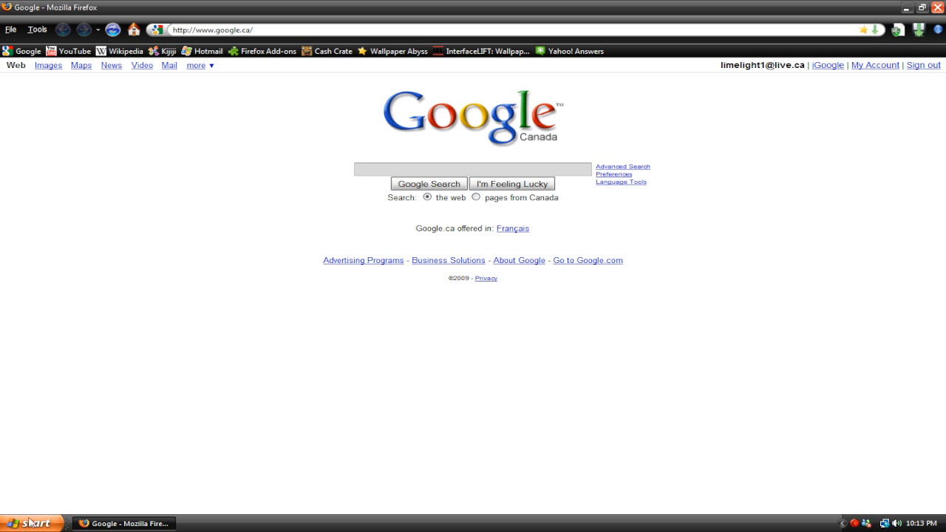
{"action": "mouse_move", "coordinate": [187, 452]}
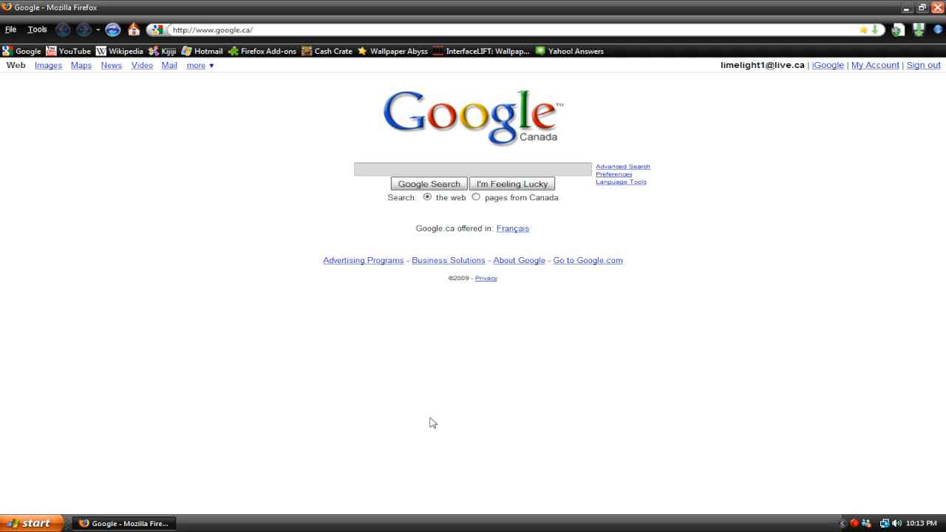
{"action": "mouse_move", "coordinate": [326, 201]}
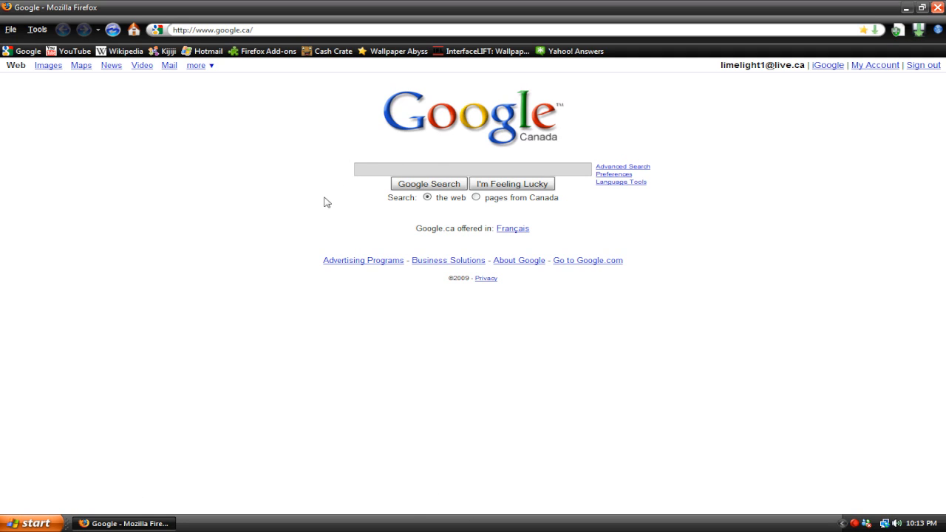
{"action": "mouse_move", "coordinate": [341, 172]}
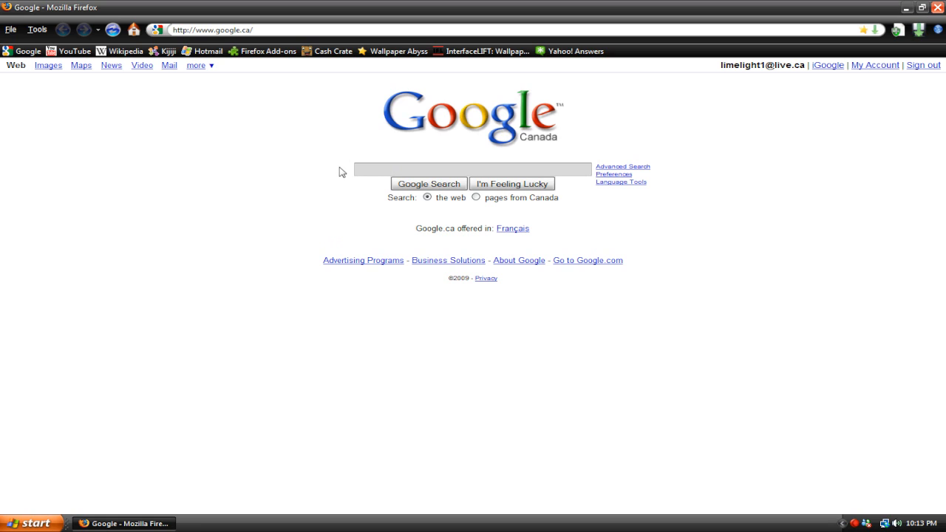
{"action": "left_click", "coordinate": [472, 170]}
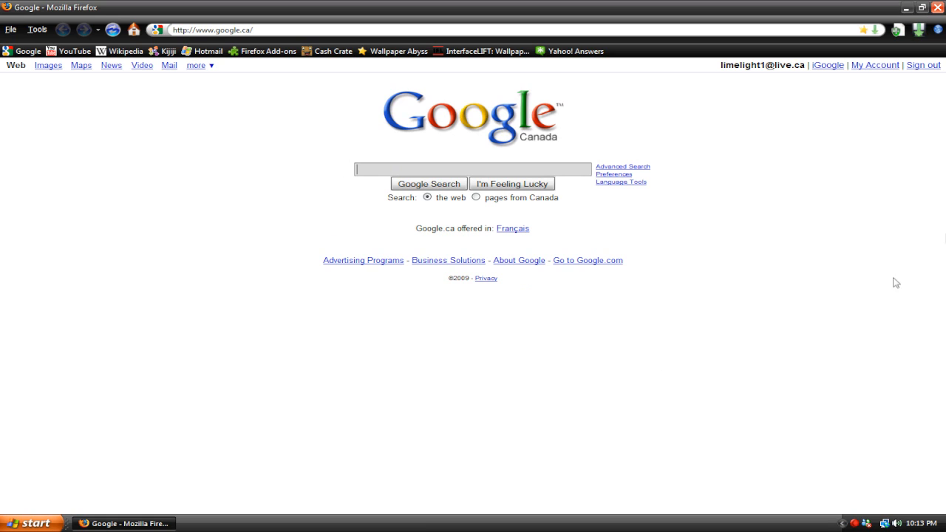
{"action": "mouse_move", "coordinate": [834, 258]}
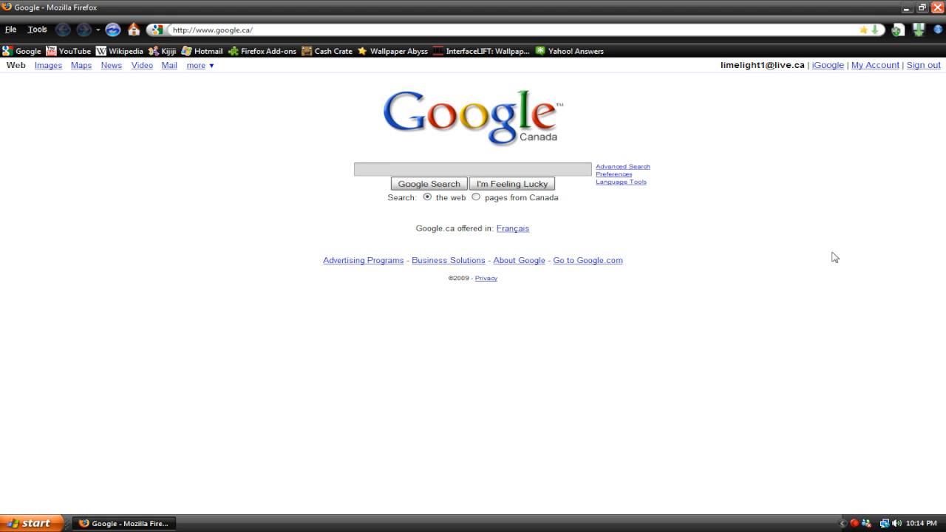
{"action": "type", "text": "z"}
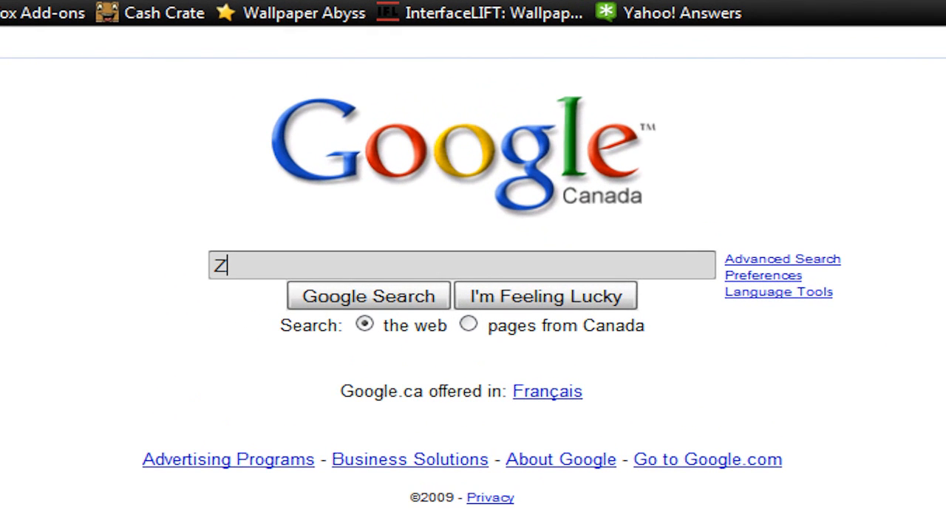
{"action": "type", "text": "une Theme Do"}
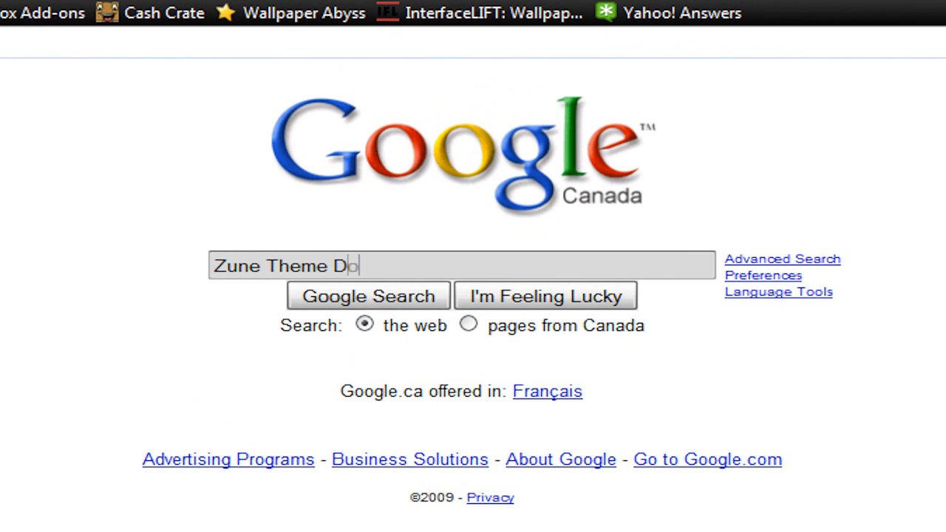
{"action": "left_click", "coordinate": [367, 295]}
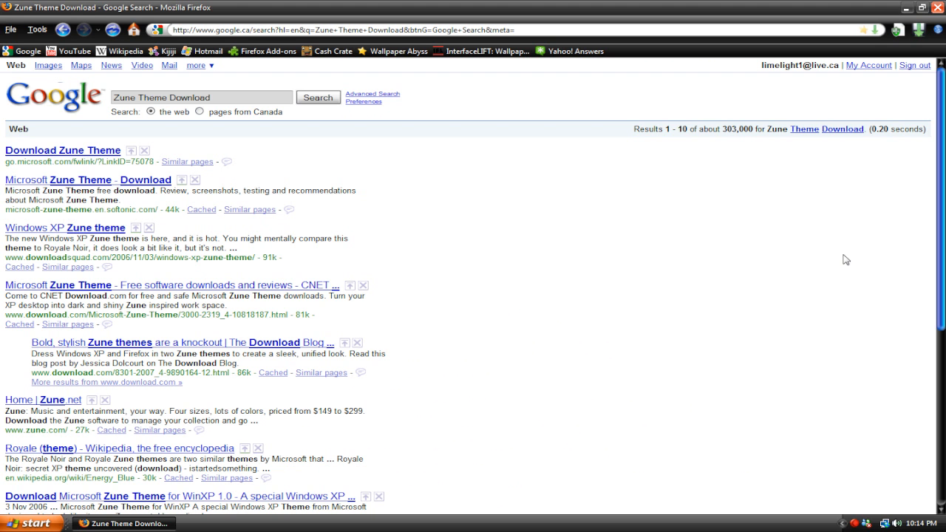
{"action": "mouse_move", "coordinate": [87, 146]}
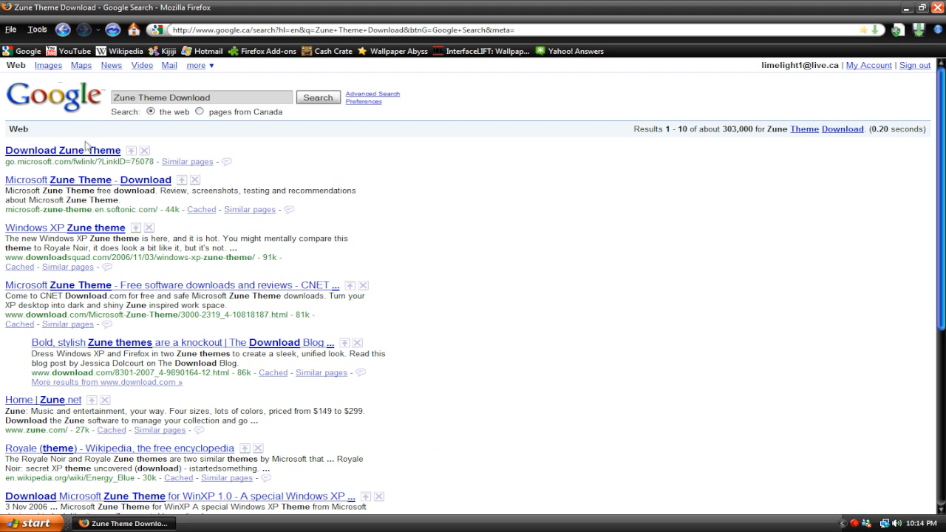
{"action": "left_click", "coordinate": [63, 150]}
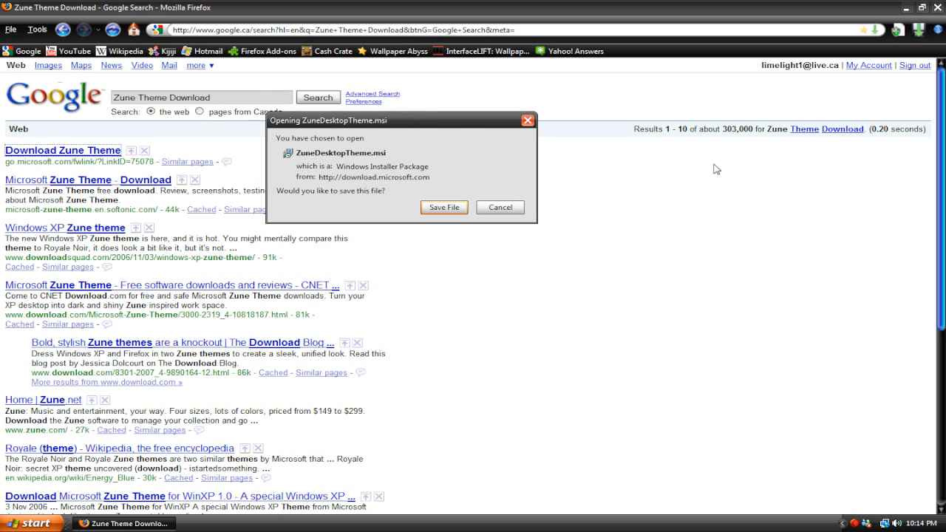
{"action": "mouse_move", "coordinate": [527, 245]}
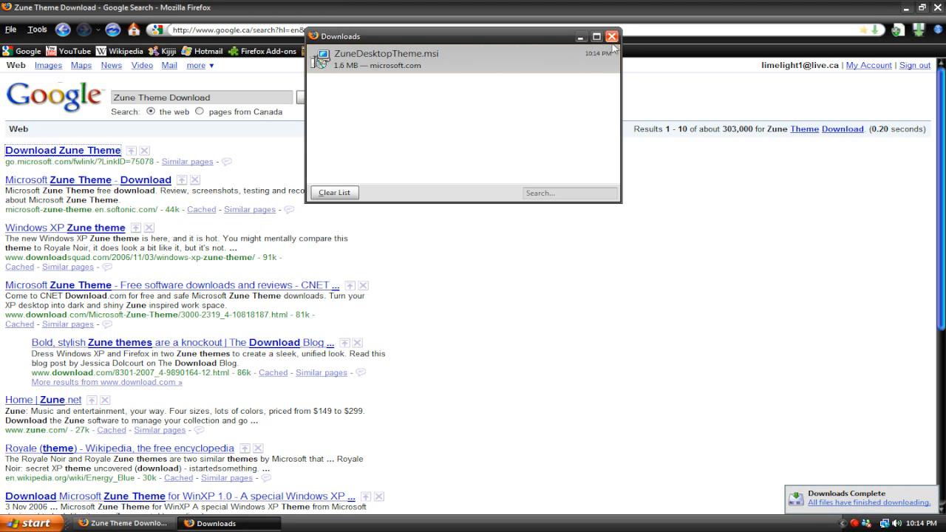
{"action": "left_click", "coordinate": [611, 35]}
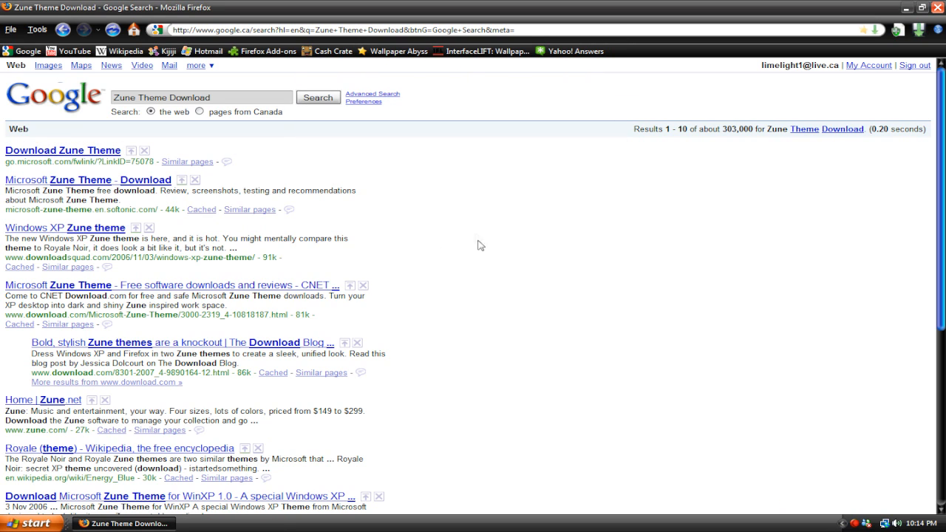
{"action": "mouse_move", "coordinate": [473, 236]}
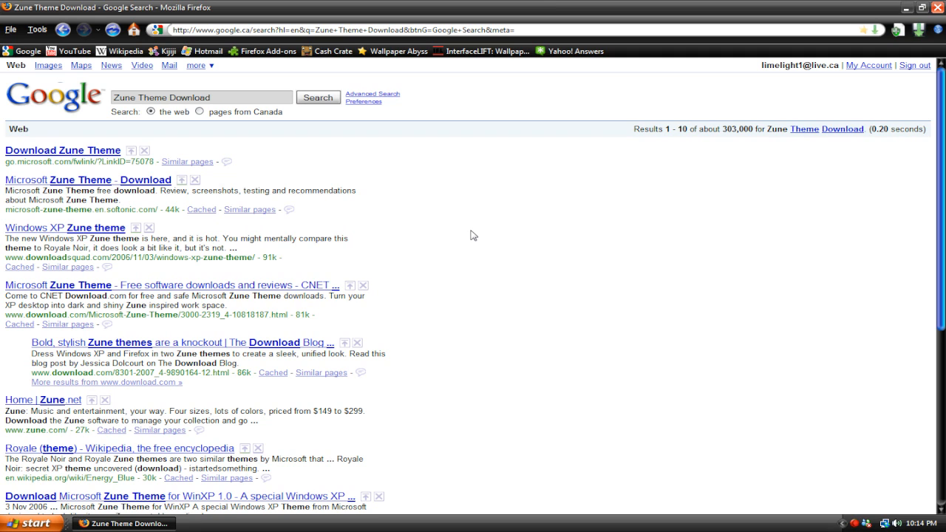
{"action": "mouse_move", "coordinate": [491, 263]}
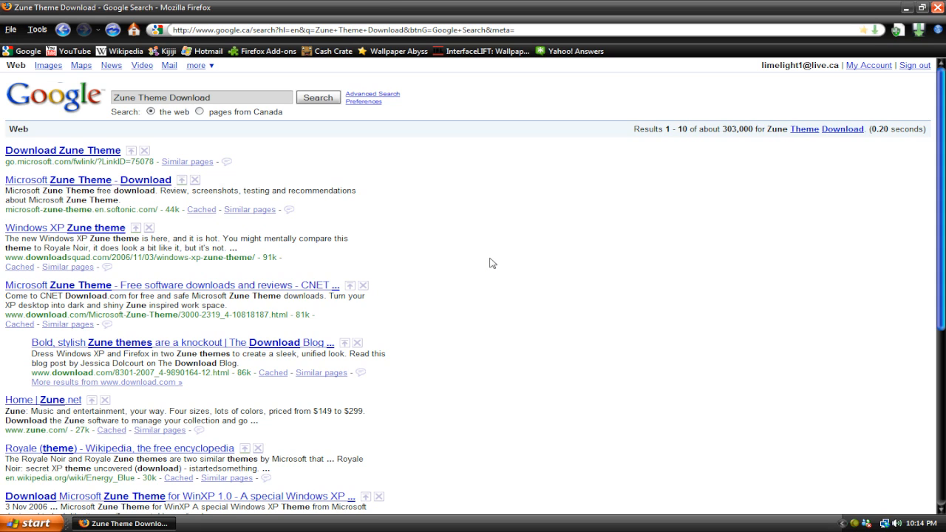
{"action": "mouse_move", "coordinate": [497, 259]}
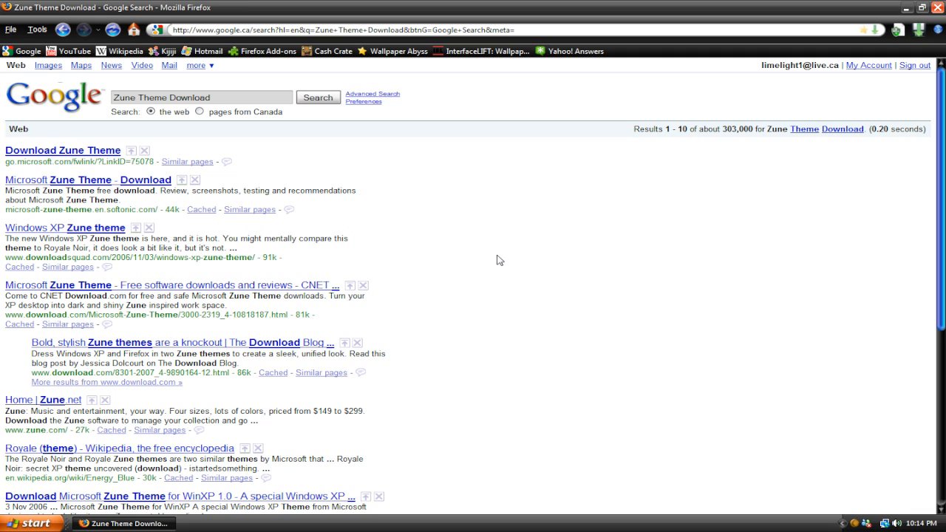
{"action": "mouse_move", "coordinate": [477, 384]}
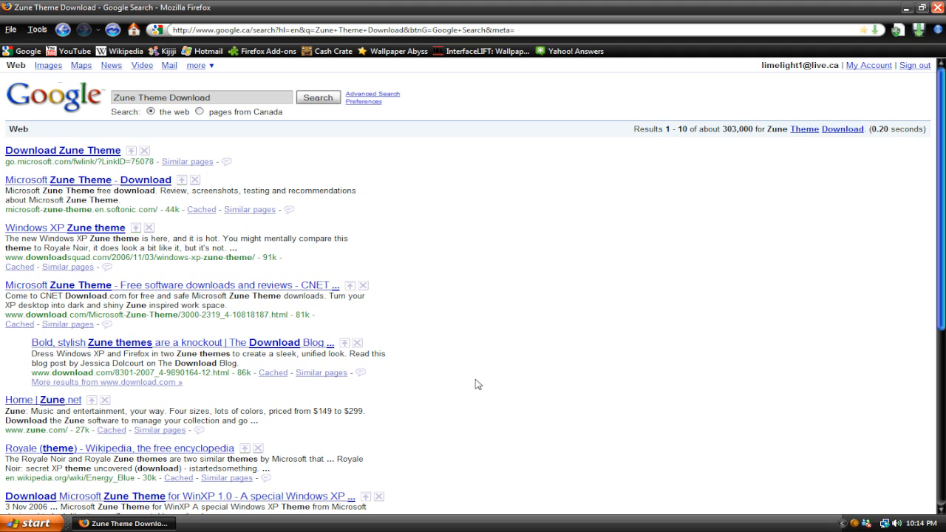
{"action": "mouse_move", "coordinate": [513, 353]}
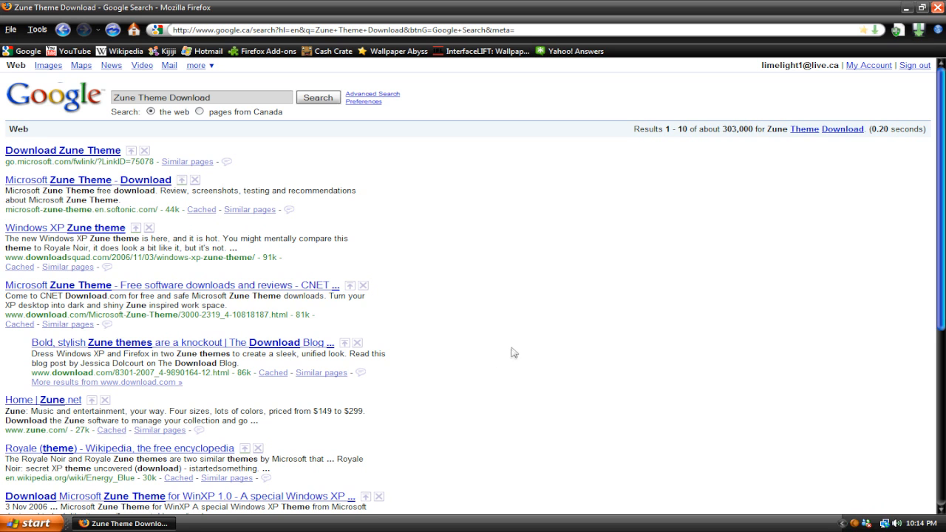
{"action": "mouse_move", "coordinate": [374, 300]}
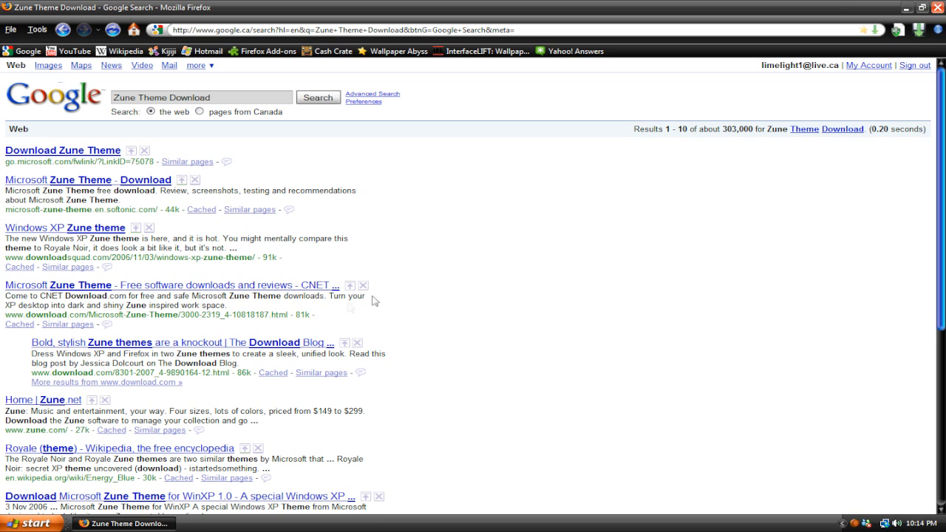
Close the Firefox window to return to the desktop.
{"action": "left_click", "coordinate": [915, 8]}
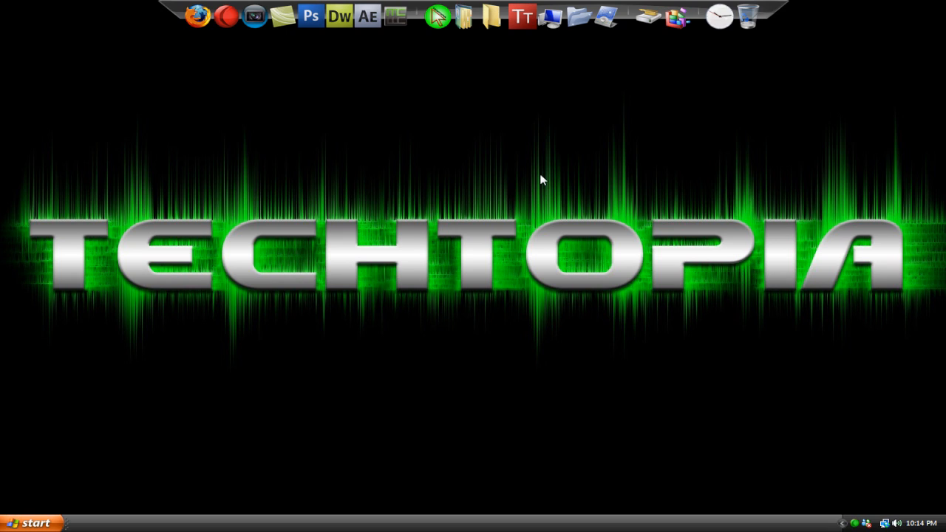
{"action": "mouse_move", "coordinate": [562, 155]}
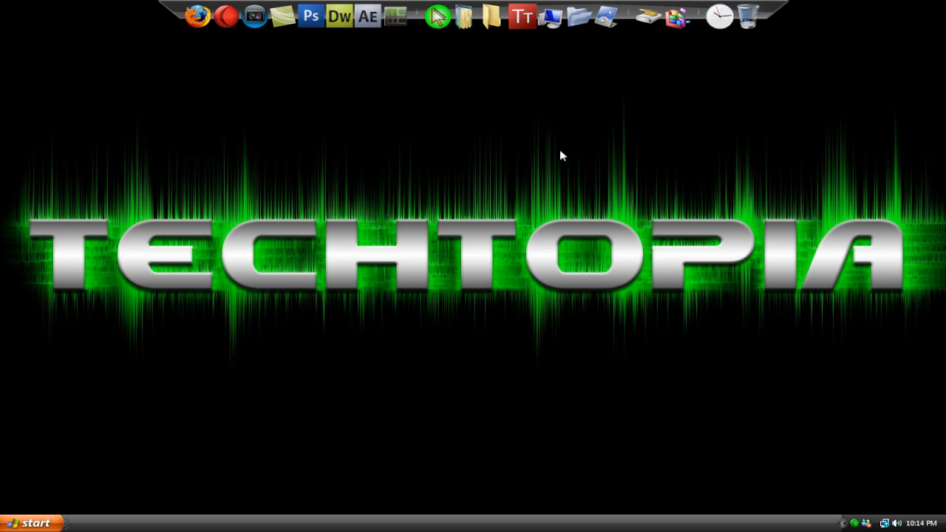
{"action": "mouse_move", "coordinate": [510, 188]}
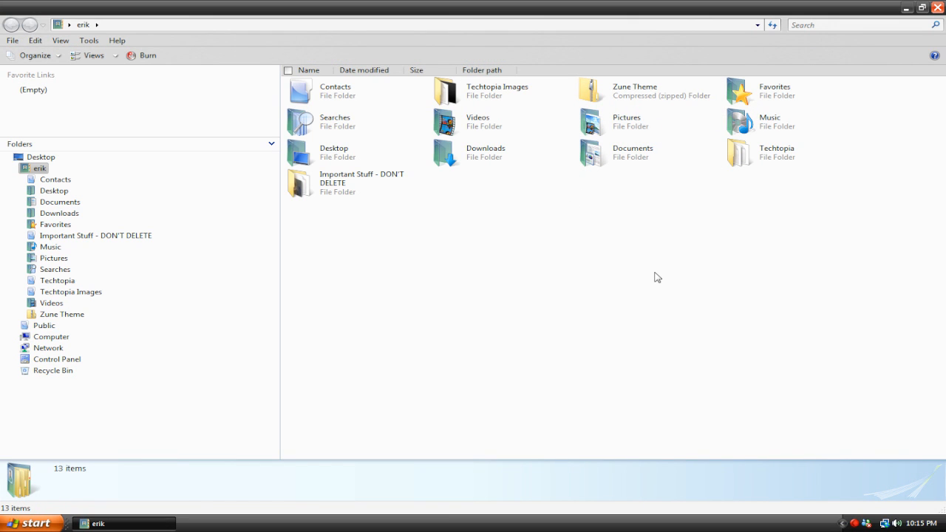
Open the Zune Theme zip and its Styles folder to see the zune styles.
{"action": "double_click", "coordinate": [634, 91]}
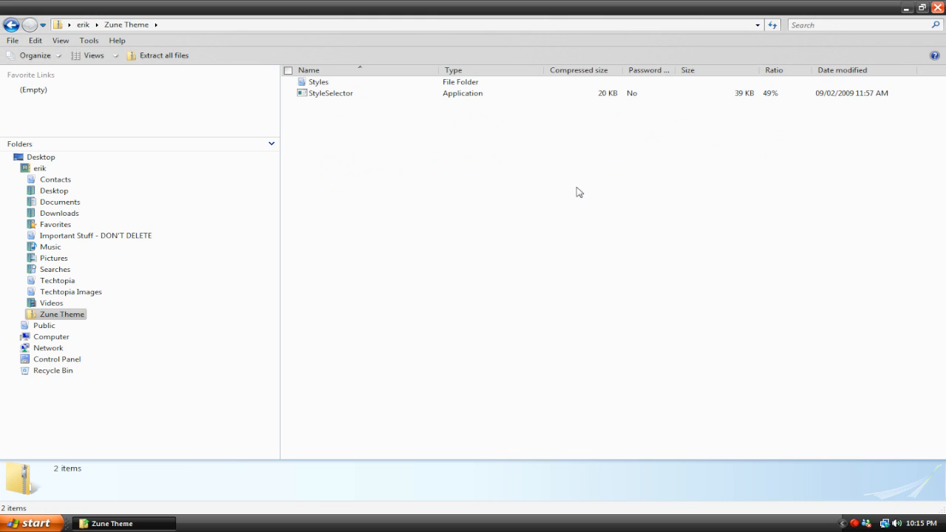
{"action": "mouse_move", "coordinate": [396, 121]}
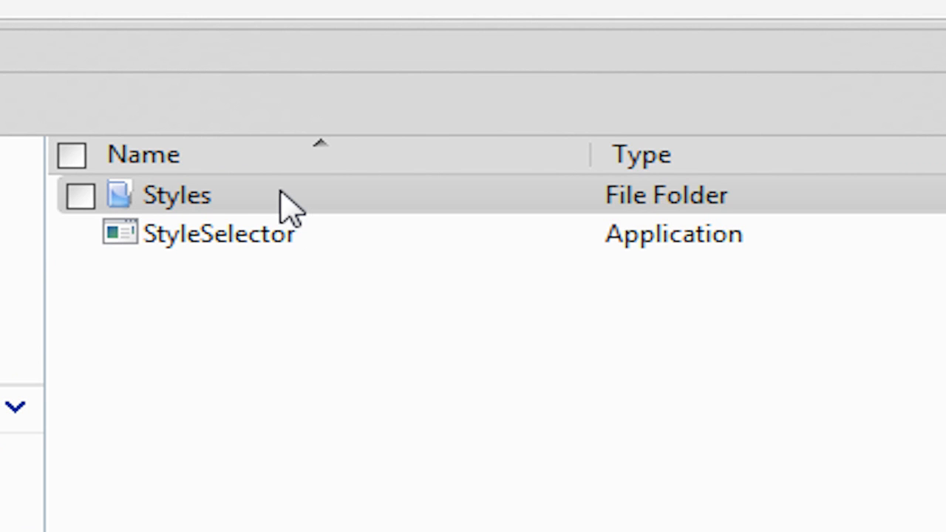
{"action": "double_click", "coordinate": [176, 194]}
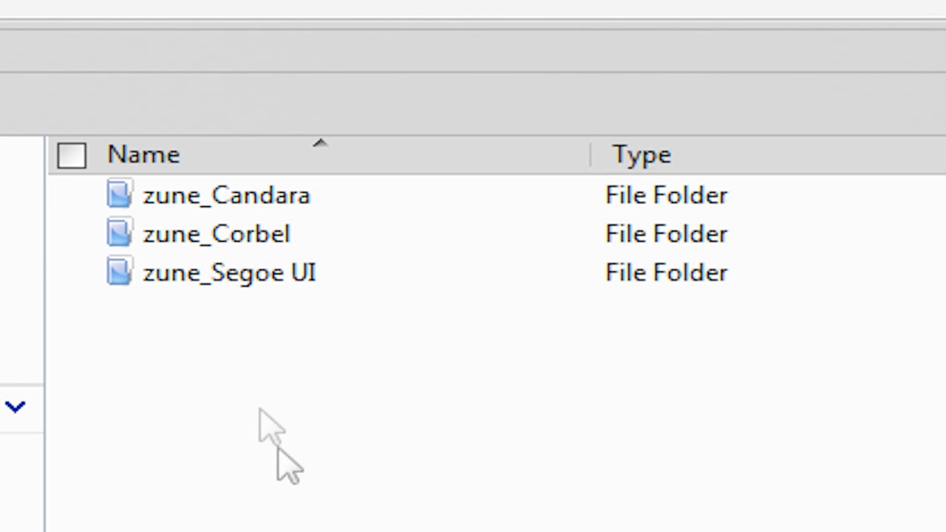
{"action": "mouse_move", "coordinate": [451, 425]}
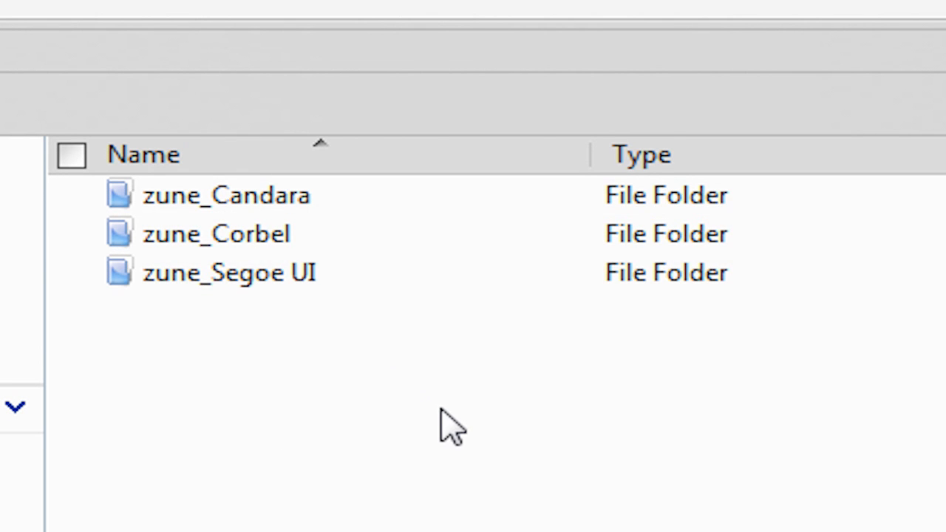
{"action": "mouse_move", "coordinate": [491, 425]}
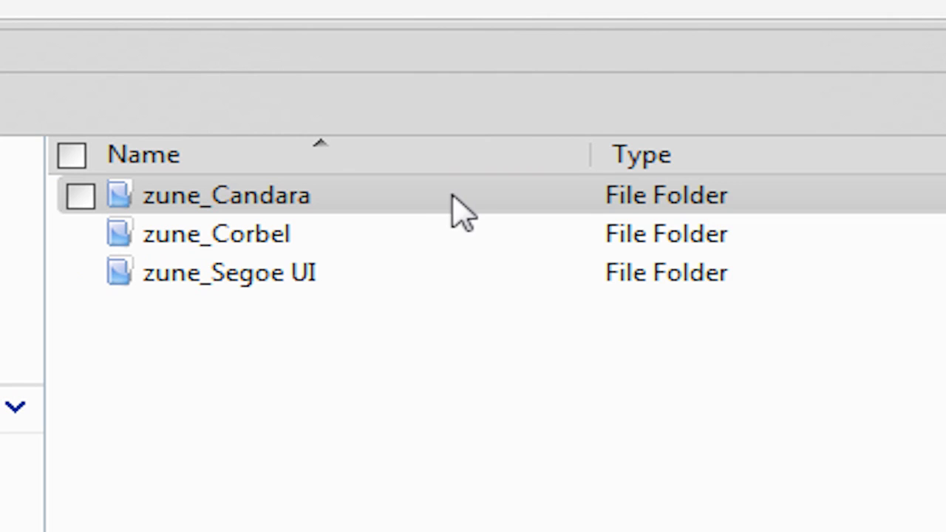
{"action": "mouse_move", "coordinate": [492, 263]}
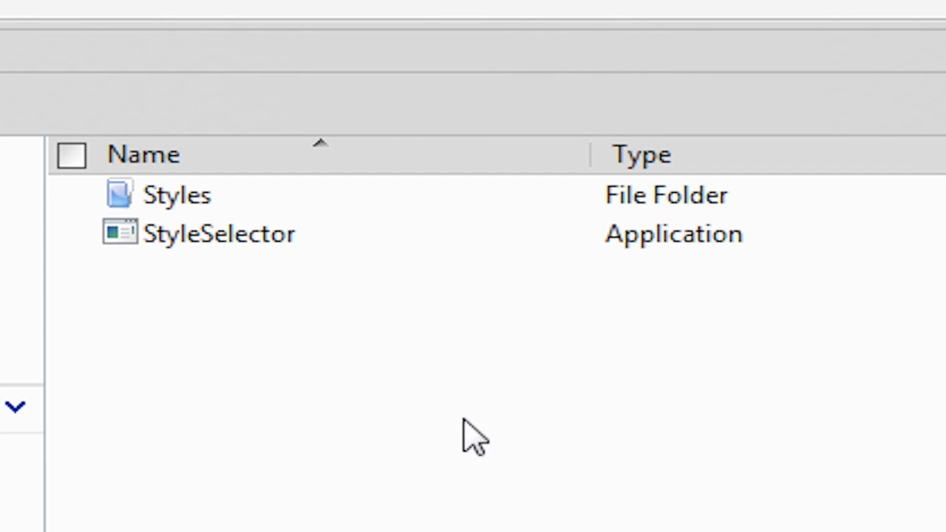
{"action": "mouse_move", "coordinate": [370, 352]}
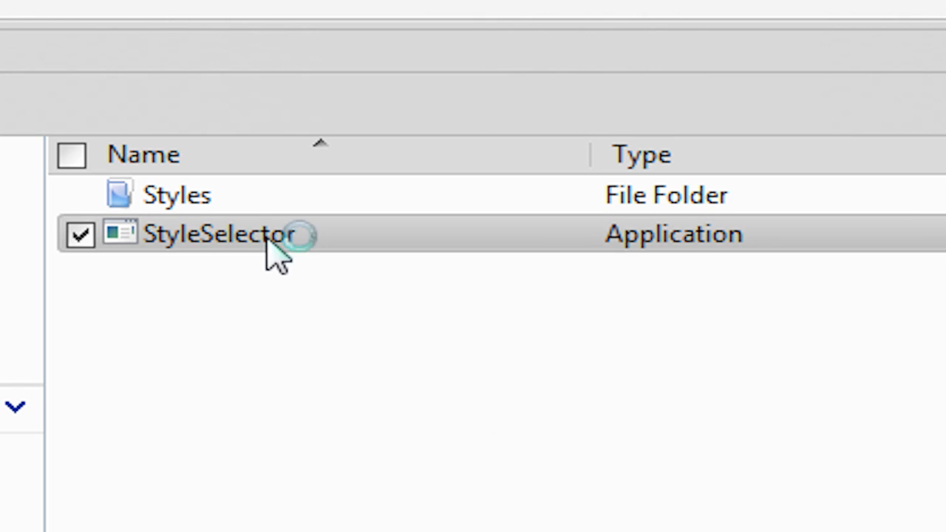
Try launching StyleSelector from inside the archive and dismiss the extract warning.
{"action": "double_click", "coordinate": [222, 235]}
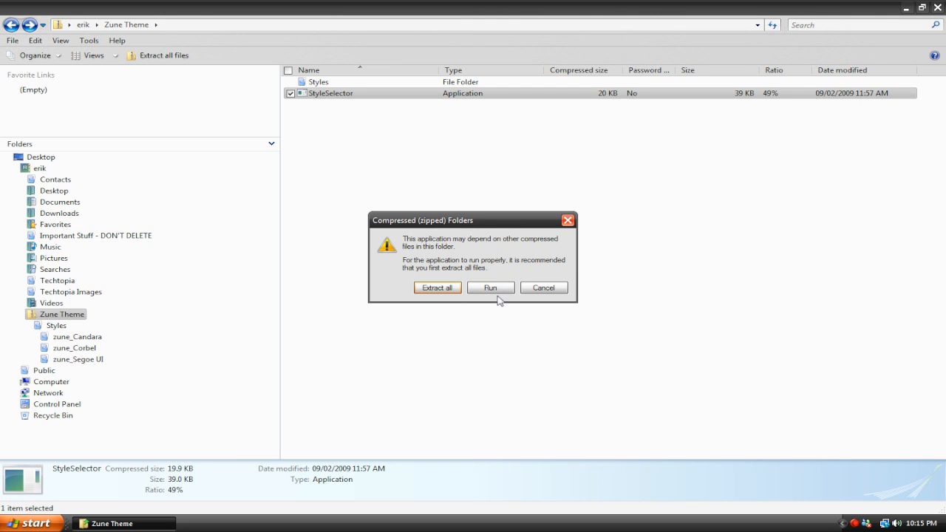
{"action": "left_click", "coordinate": [490, 287]}
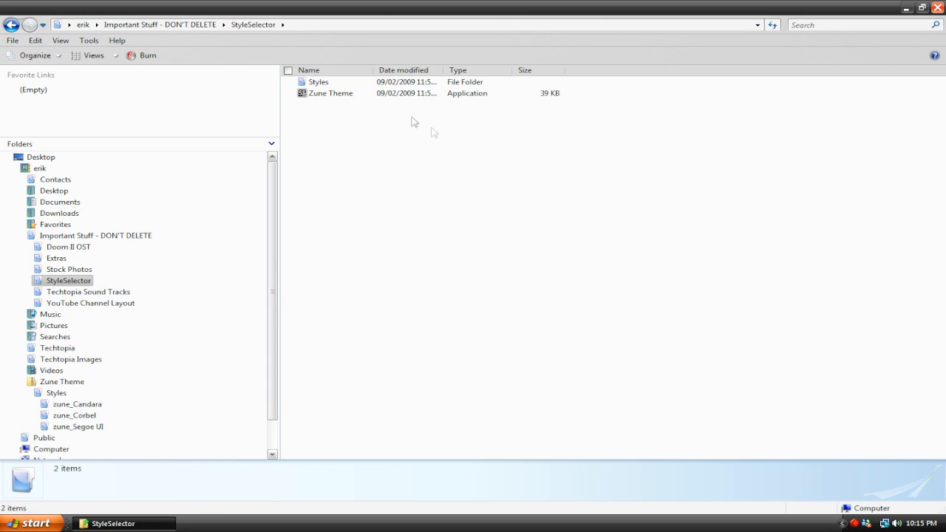
{"action": "left_click", "coordinate": [331, 92]}
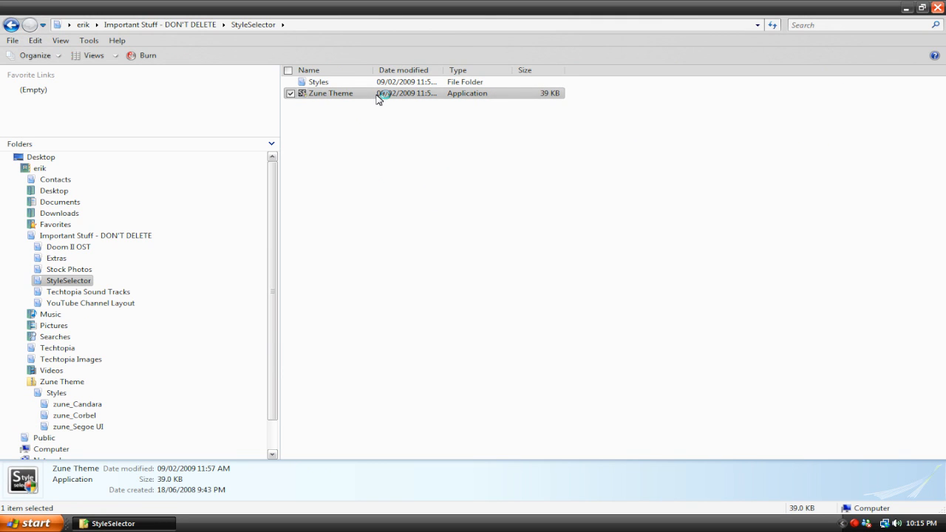
{"action": "double_click", "coordinate": [330, 93]}
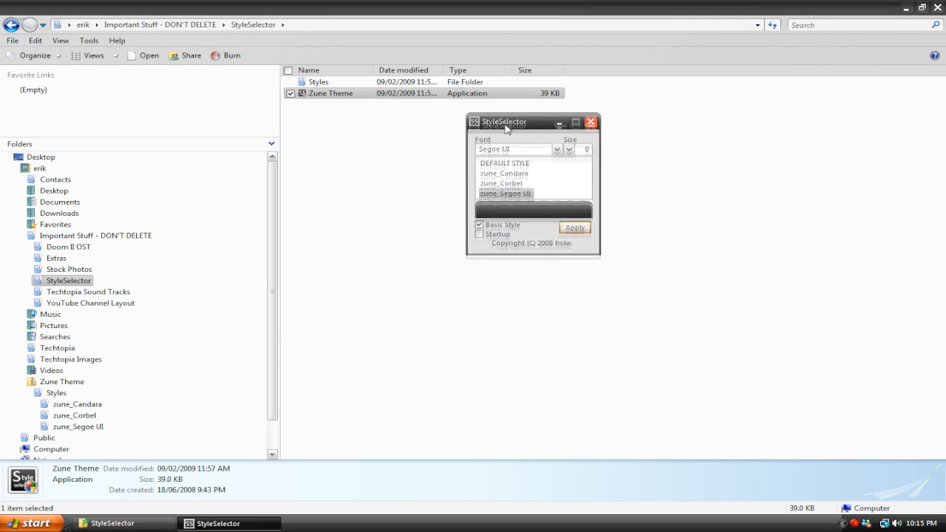
{"action": "left_click_drag", "start_coordinate": [505, 121], "coordinate": [476, 92]}
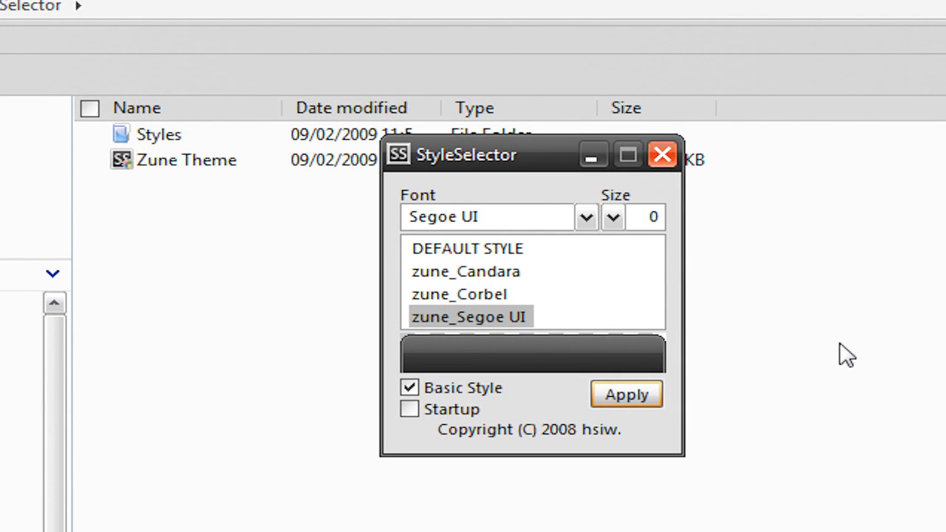
{"action": "mouse_move", "coordinate": [799, 388]}
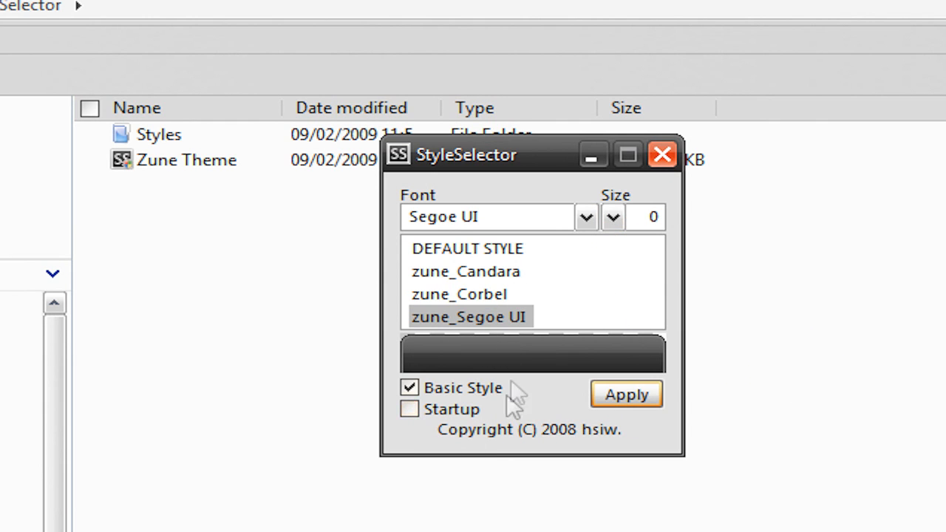
{"action": "mouse_move", "coordinate": [532, 325]}
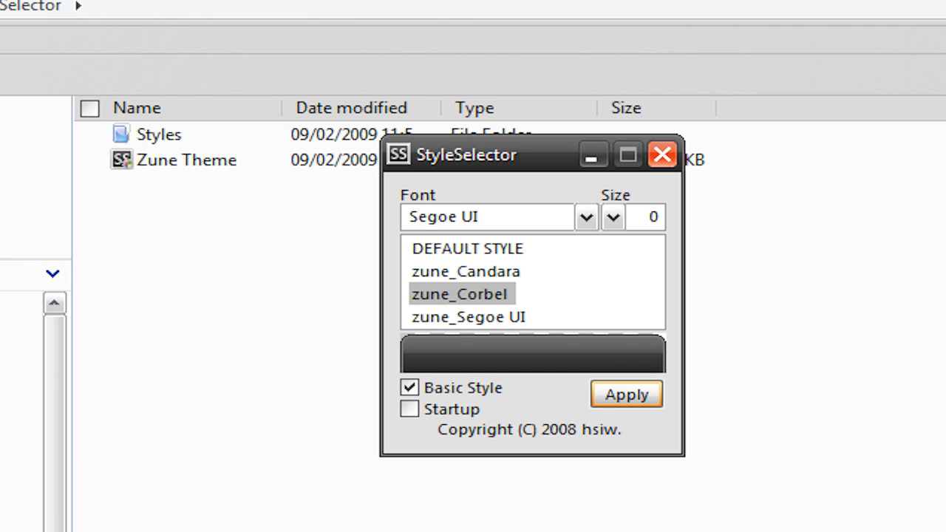
{"action": "left_click", "coordinate": [469, 316]}
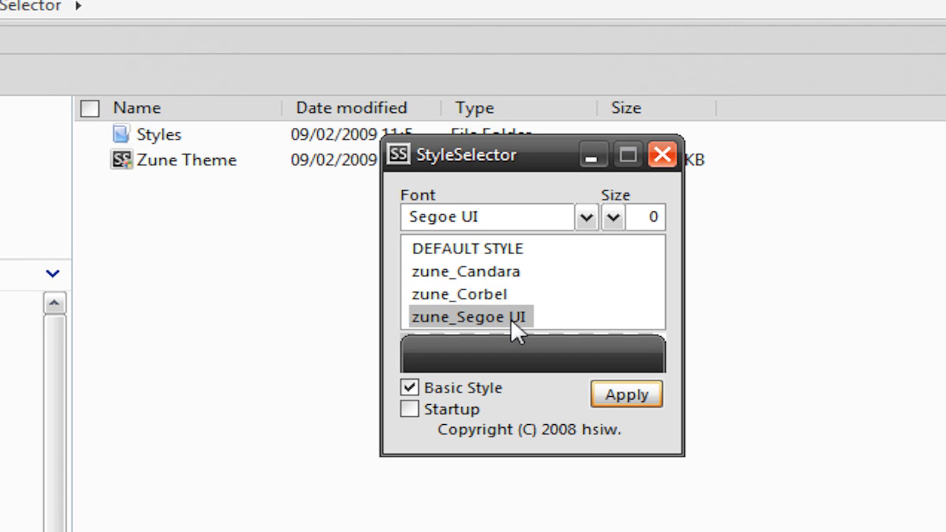
{"action": "mouse_move", "coordinate": [522, 329]}
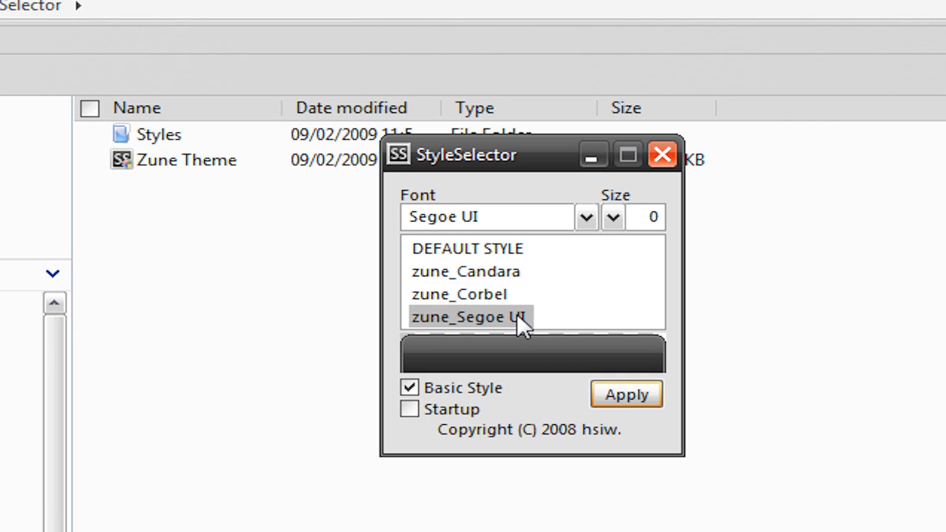
{"action": "mouse_move", "coordinate": [532, 319]}
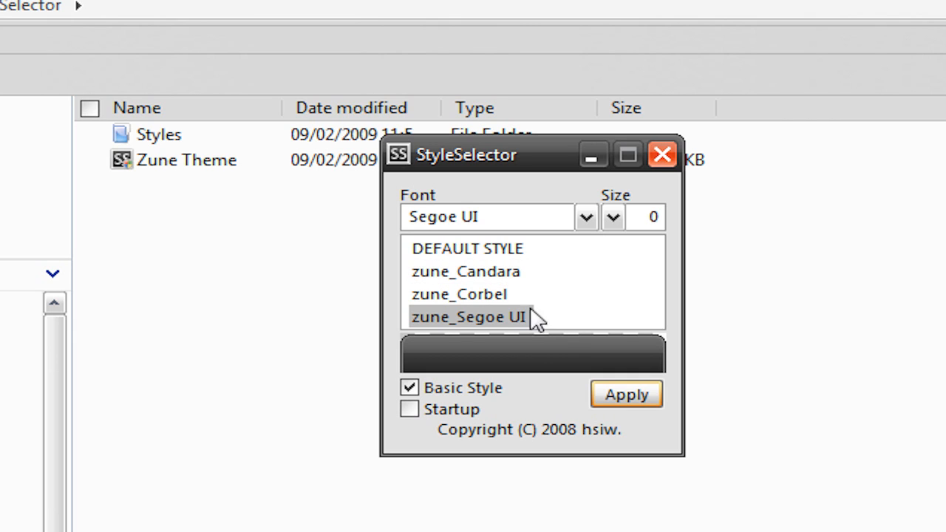
{"action": "mouse_move", "coordinate": [576, 289]}
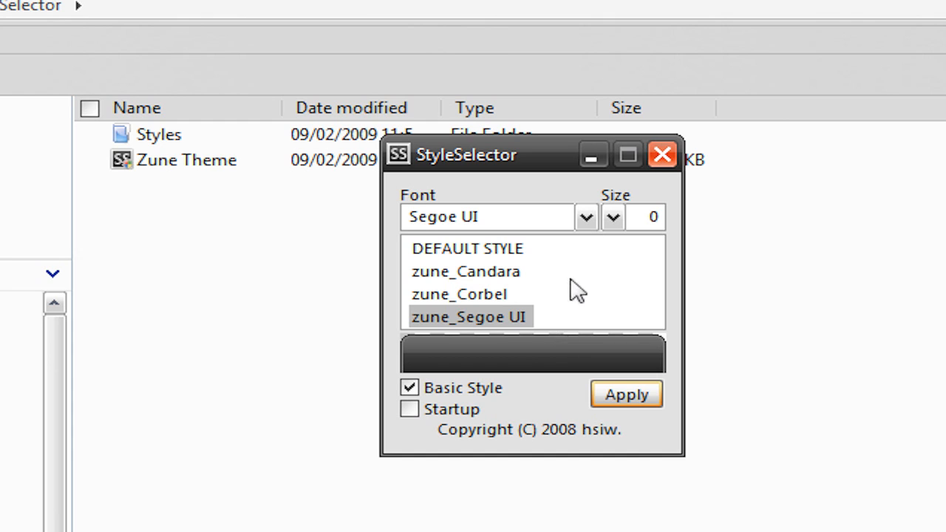
{"action": "left_click", "coordinate": [661, 154]}
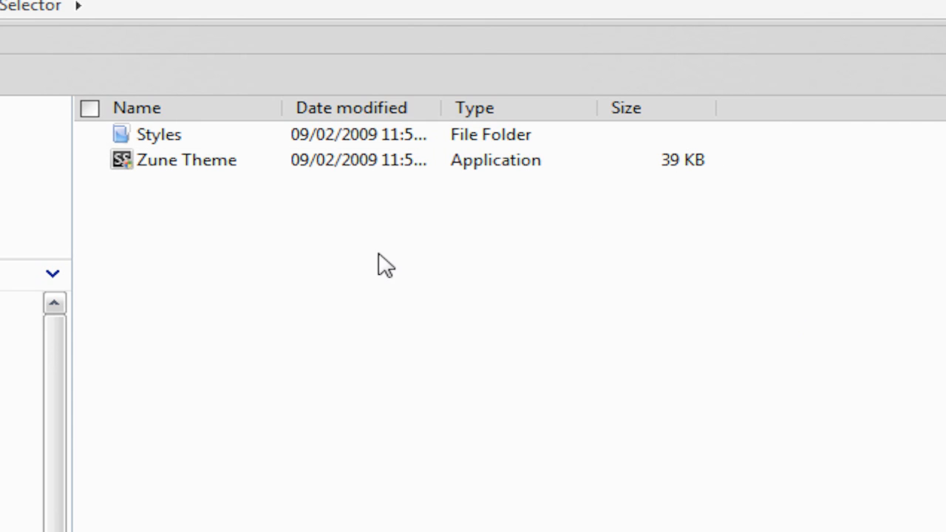
{"action": "left_click", "coordinate": [187, 160]}
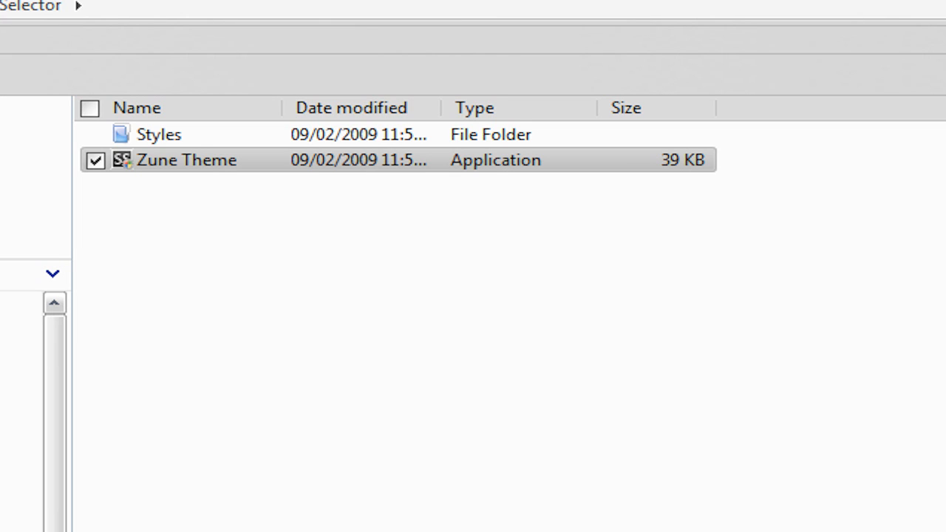
Relaunch the Zune Theme StyleSelector and reposition its window.
{"action": "double_click", "coordinate": [187, 160]}
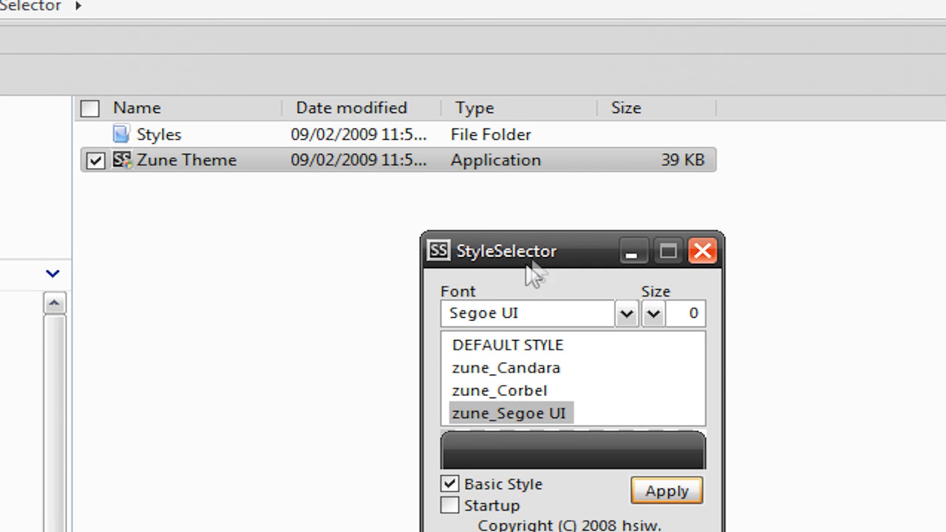
{"action": "left_click_drag", "start_coordinate": [507, 251], "coordinate": [465, 215]}
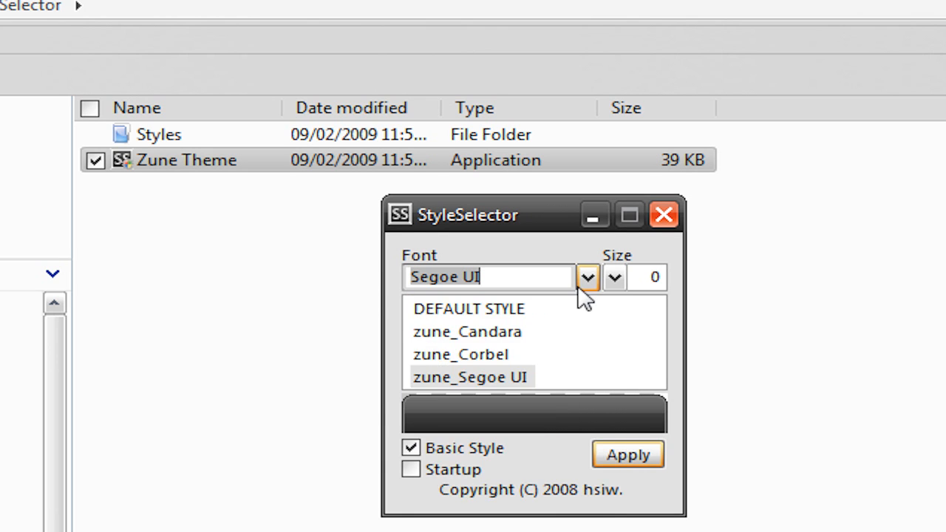
{"action": "left_click", "coordinate": [587, 277]}
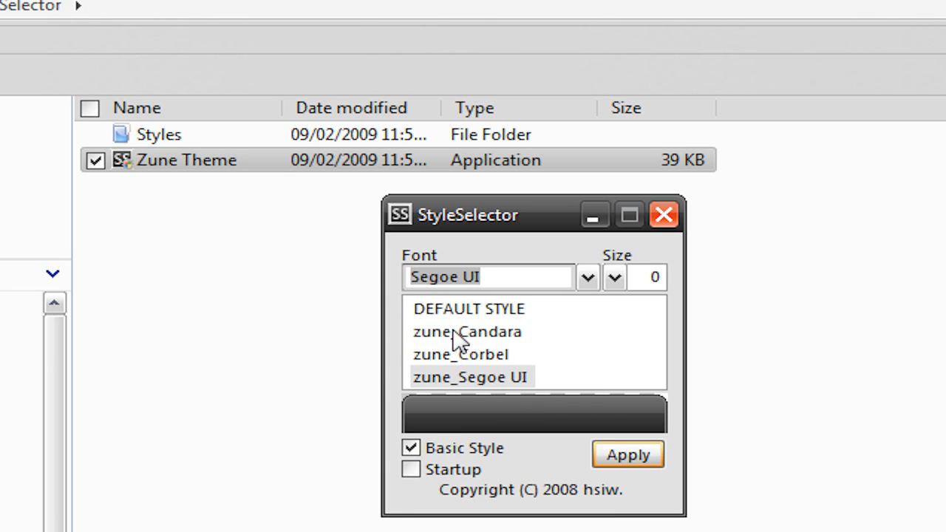
{"action": "mouse_move", "coordinate": [588, 388]}
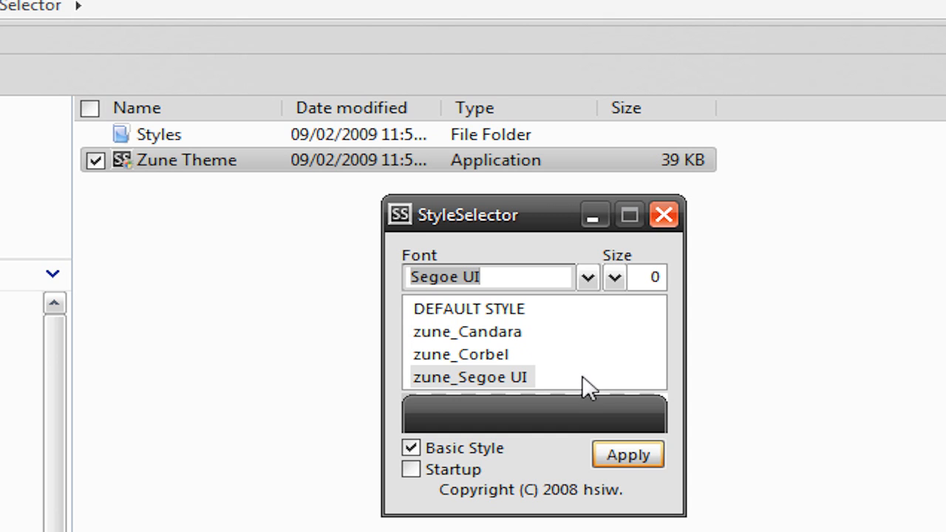
{"action": "left_click", "coordinate": [586, 276]}
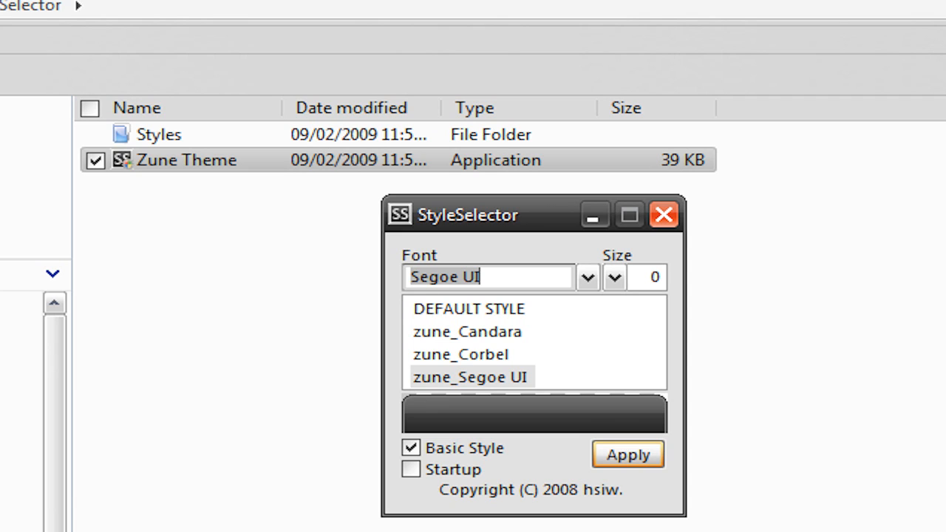
{"action": "mouse_move", "coordinate": [558, 372]}
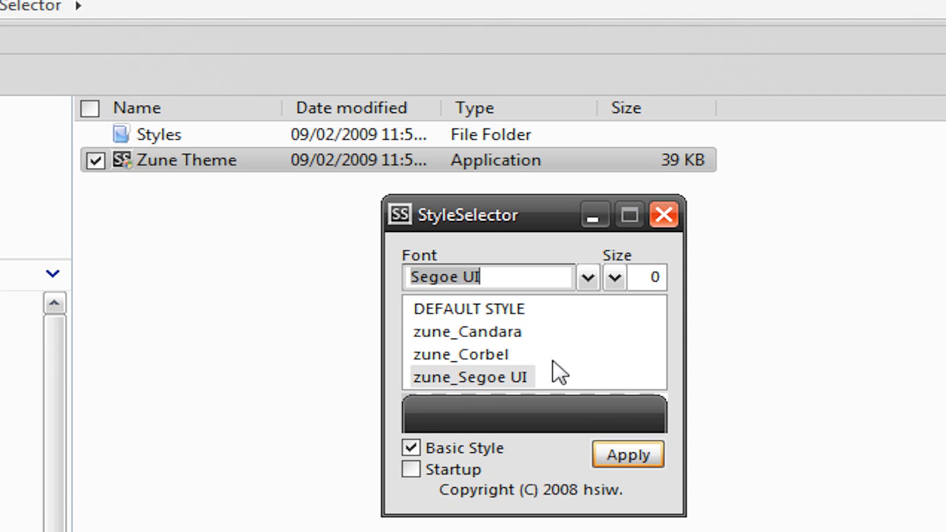
{"action": "mouse_move", "coordinate": [602, 354]}
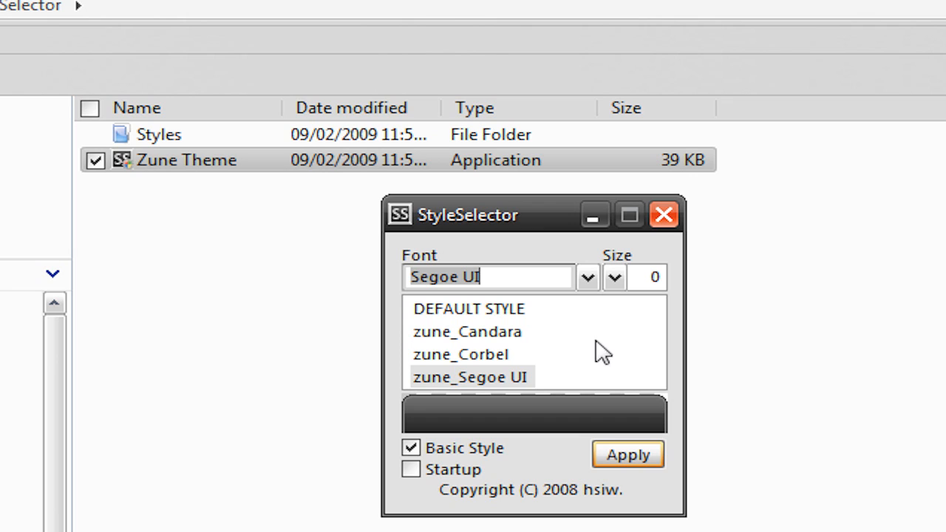
{"action": "mouse_move", "coordinate": [464, 430]}
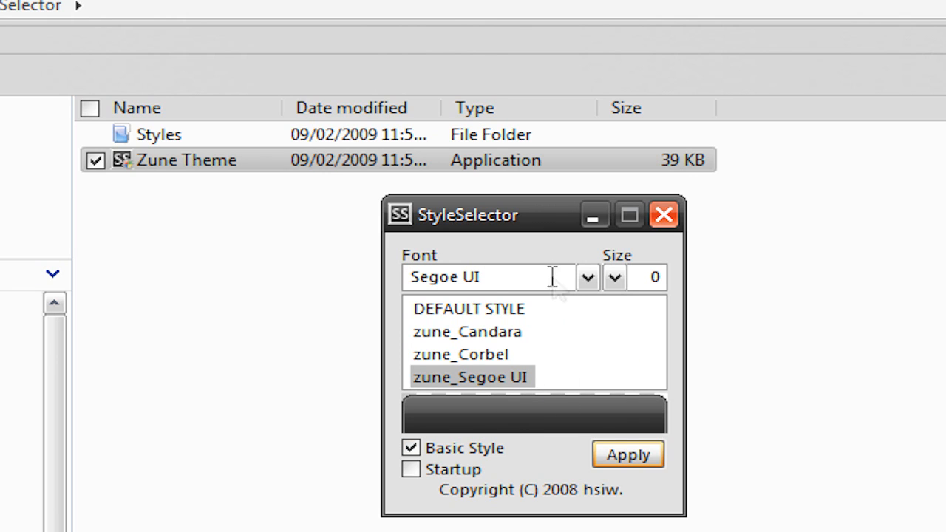
{"action": "mouse_move", "coordinate": [514, 395]}
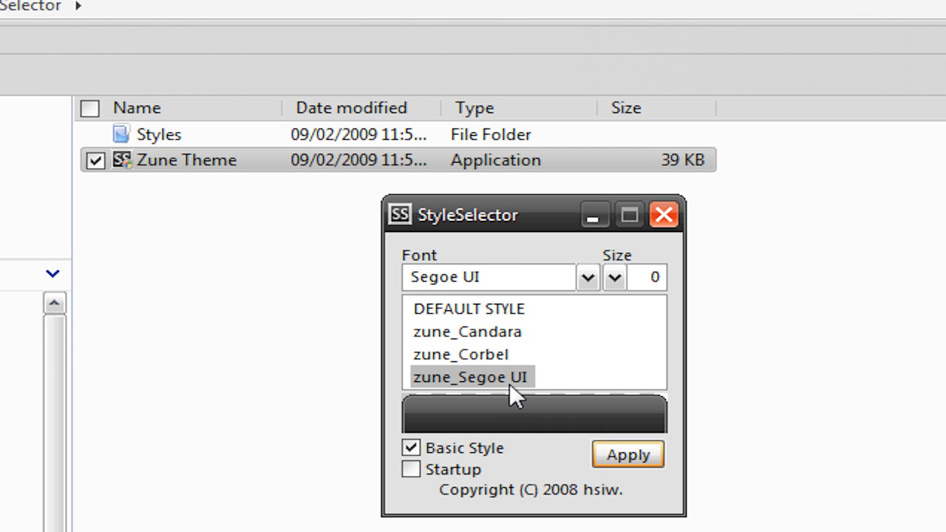
{"action": "mouse_move", "coordinate": [484, 374]}
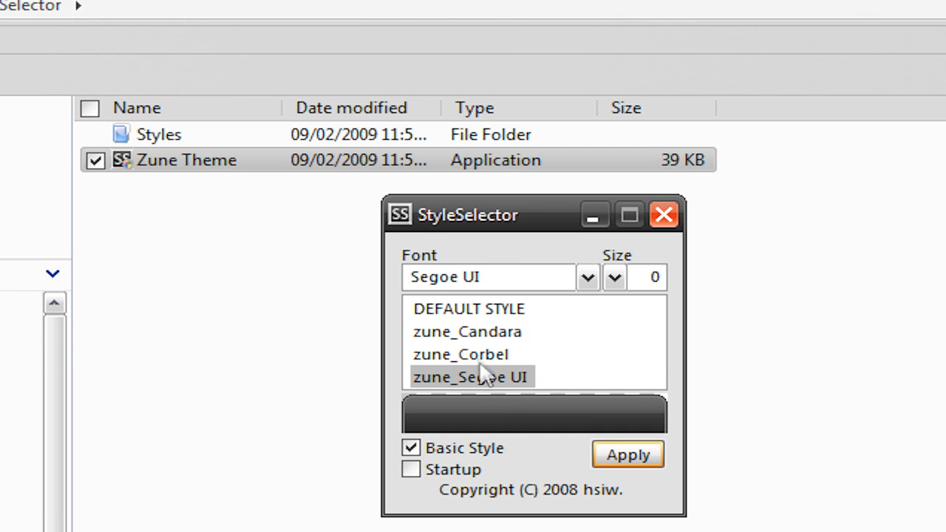
{"action": "mouse_move", "coordinate": [455, 381]}
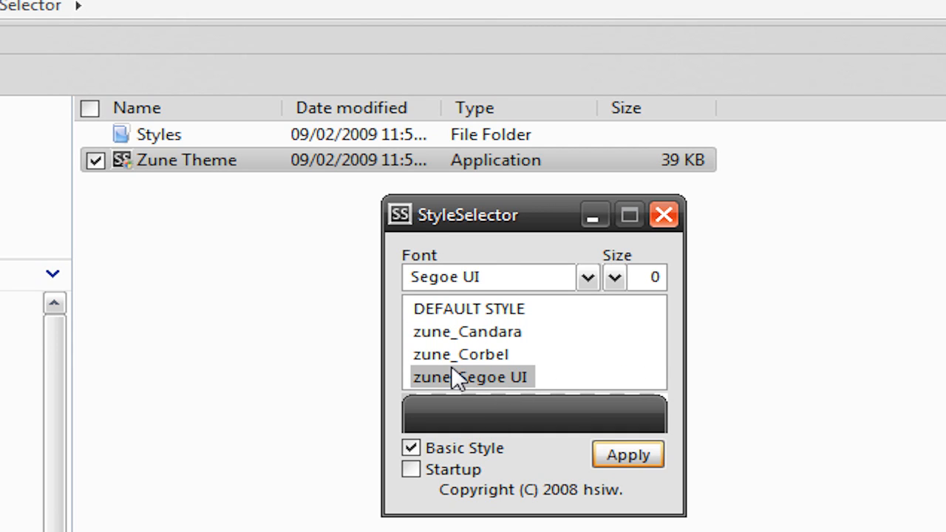
Choose zune_Segoe UI from the style list, keeping Basic Style checked.
{"action": "left_click", "coordinate": [460, 354]}
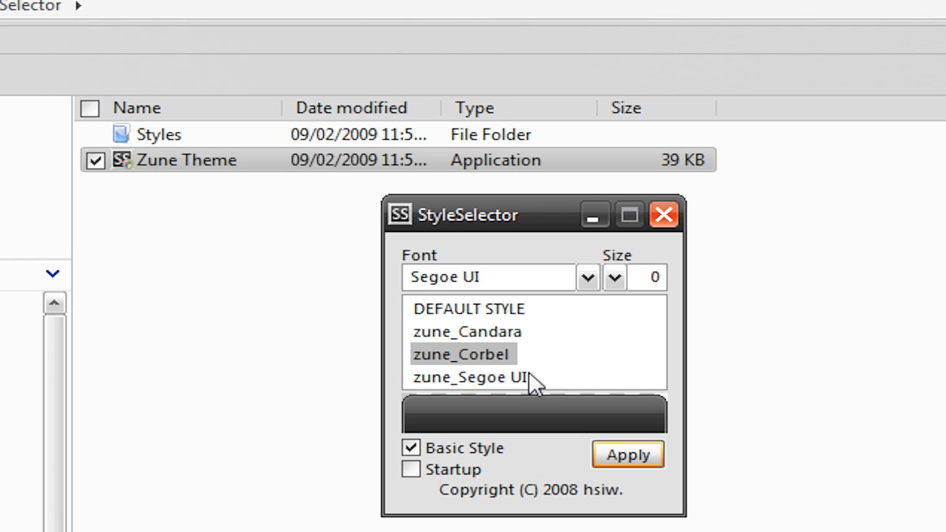
{"action": "left_click", "coordinate": [471, 377]}
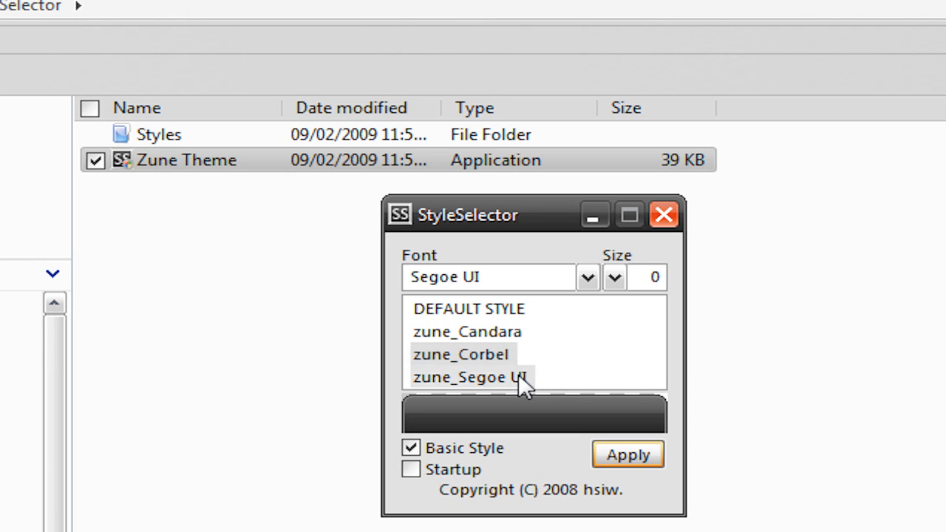
{"action": "left_click", "coordinate": [471, 377]}
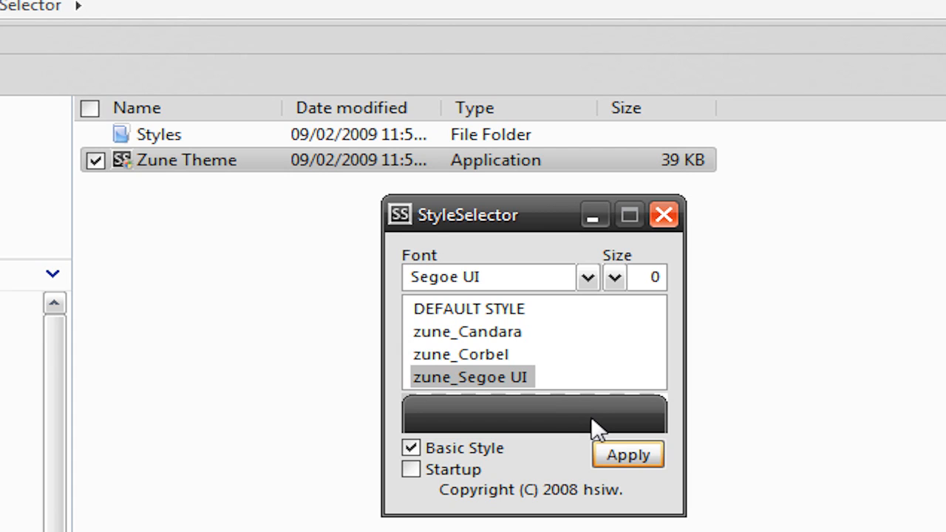
{"action": "mouse_move", "coordinate": [580, 444]}
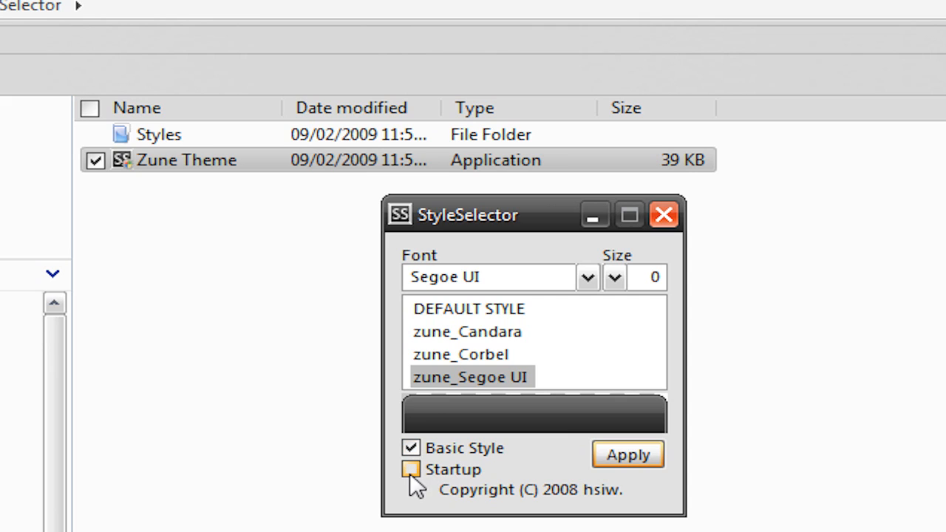
Enable Startup and apply the zune_Segoe UI style to Windows.
{"action": "left_click", "coordinate": [410, 470]}
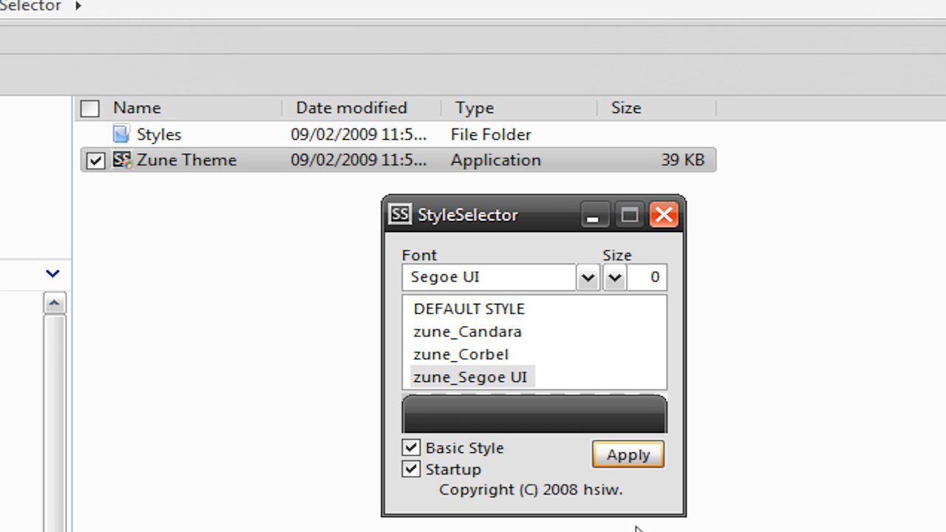
{"action": "mouse_move", "coordinate": [885, 284]}
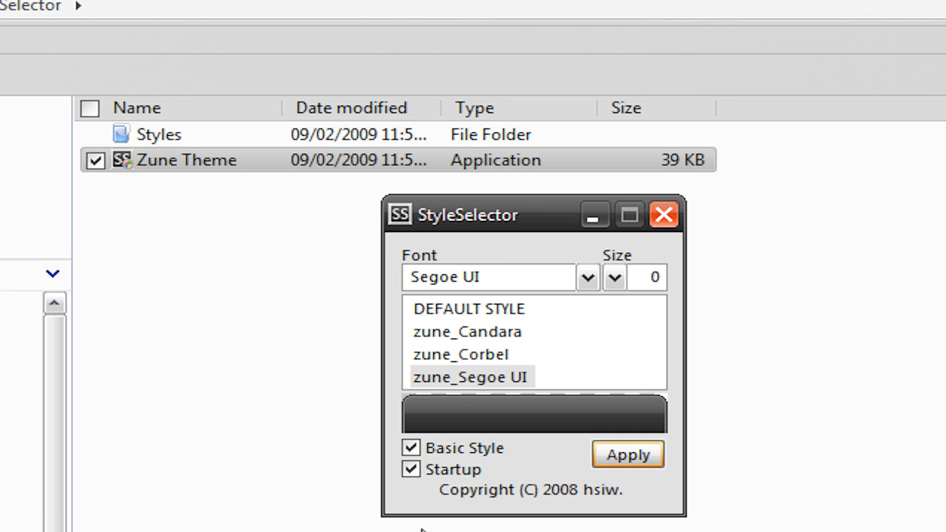
{"action": "left_click", "coordinate": [411, 469]}
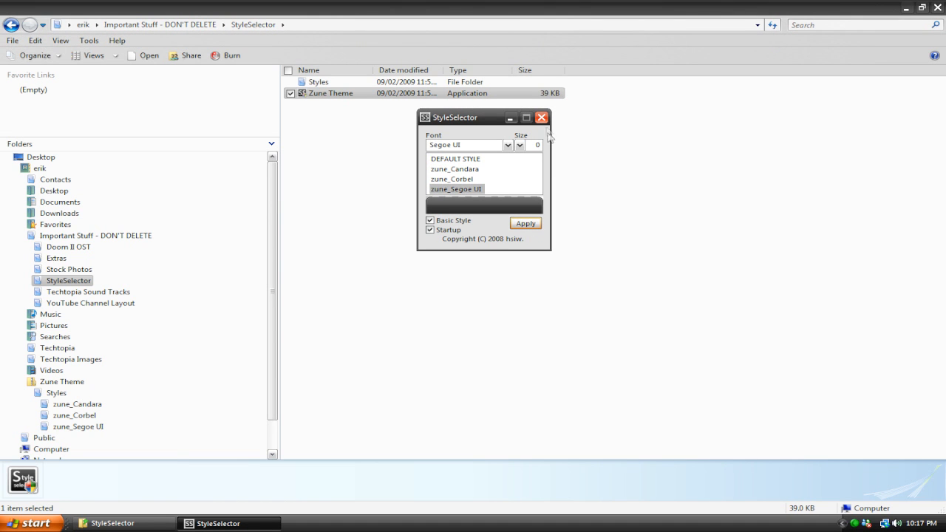
{"action": "left_click", "coordinate": [542, 117]}
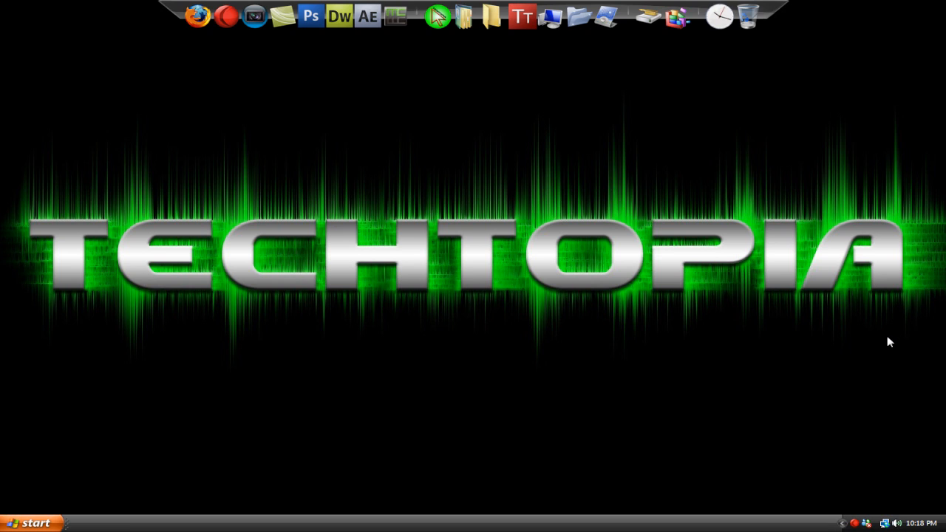
{"action": "mouse_move", "coordinate": [887, 333]}
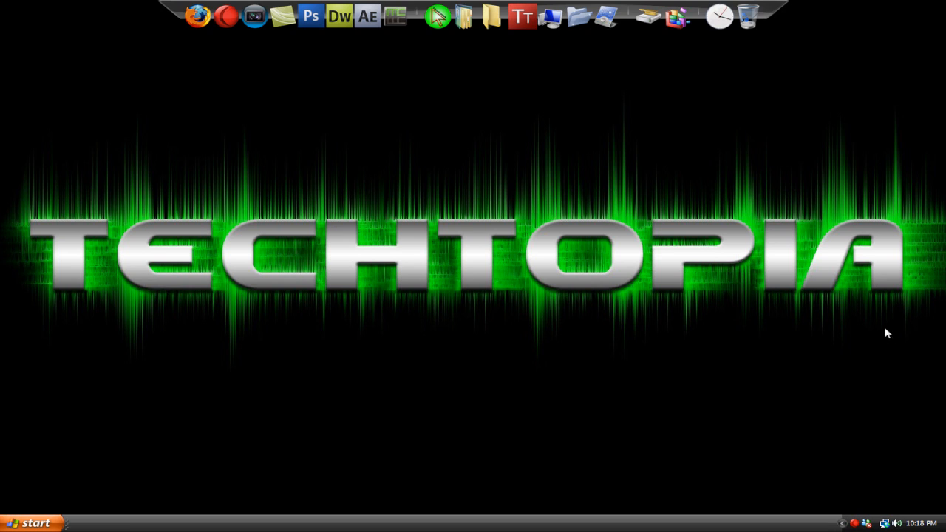
{"action": "mouse_move", "coordinate": [879, 329]}
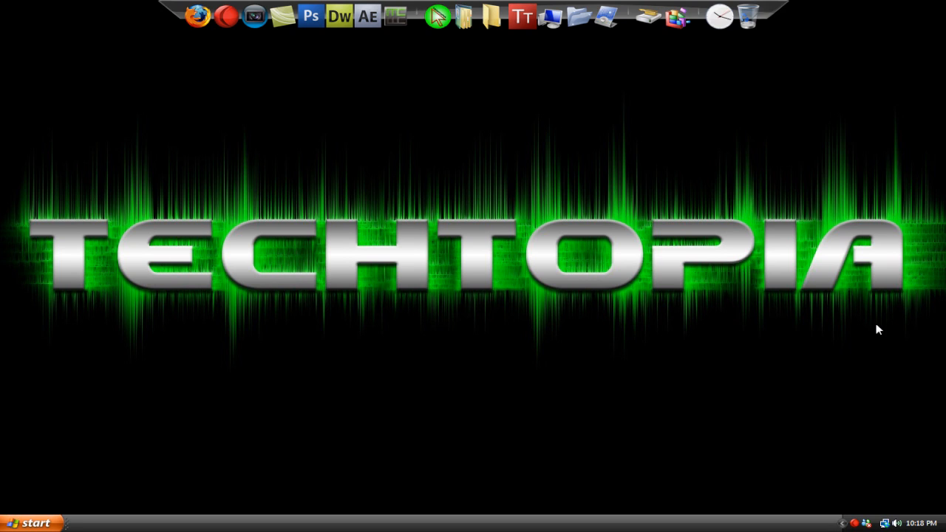
{"action": "mouse_move", "coordinate": [876, 330]}
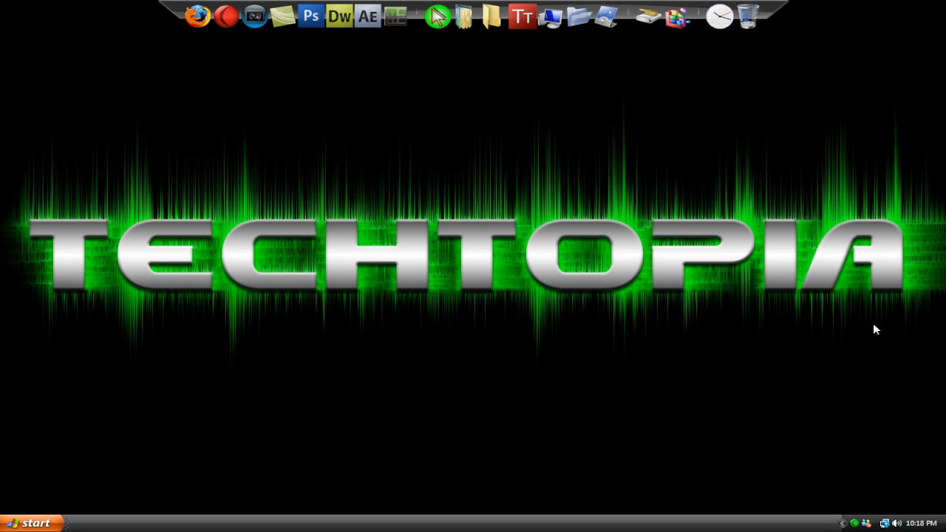
{"action": "mouse_move", "coordinate": [46, 471]}
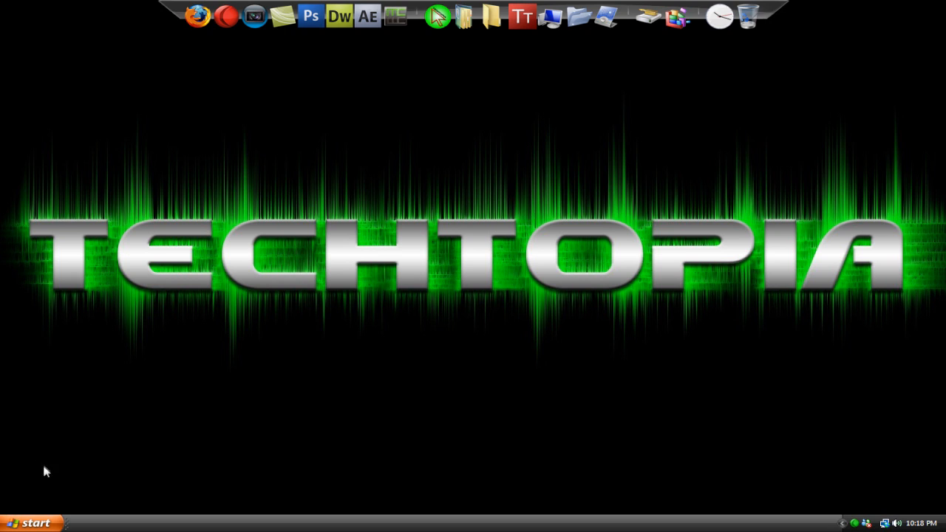
{"action": "mouse_move", "coordinate": [350, 490]}
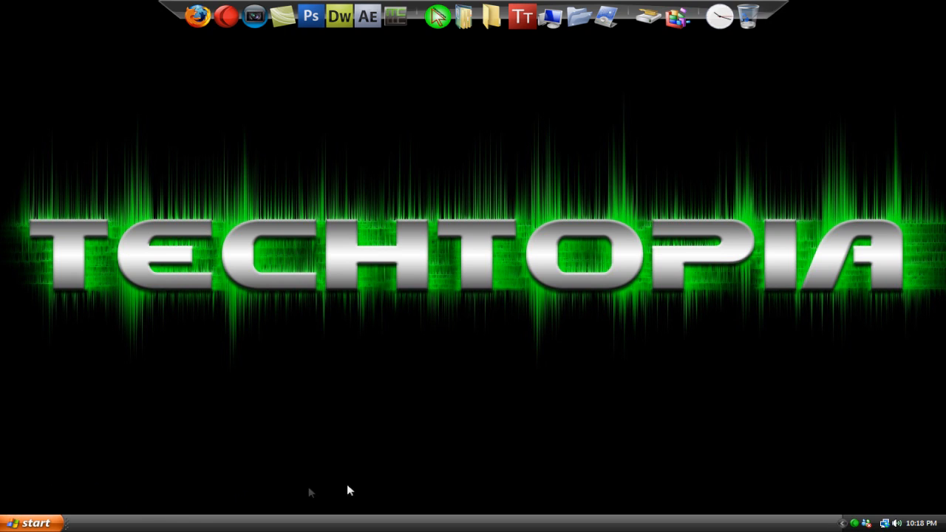
{"action": "mouse_move", "coordinate": [335, 372]}
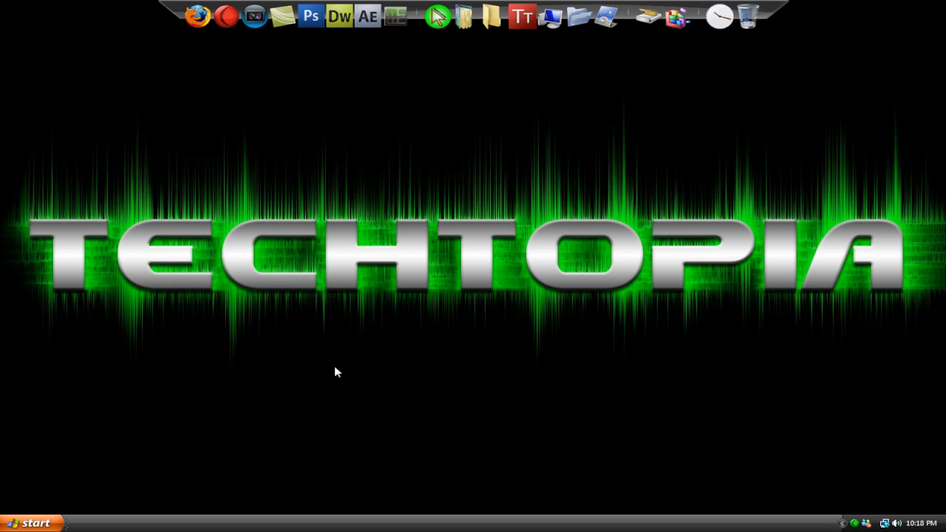
{"action": "mouse_move", "coordinate": [440, 395]}
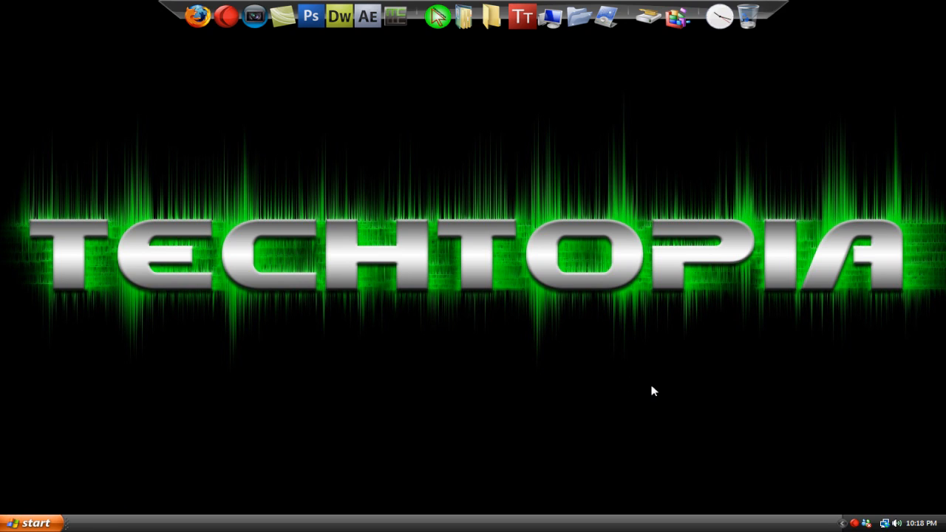
{"action": "mouse_move", "coordinate": [632, 399]}
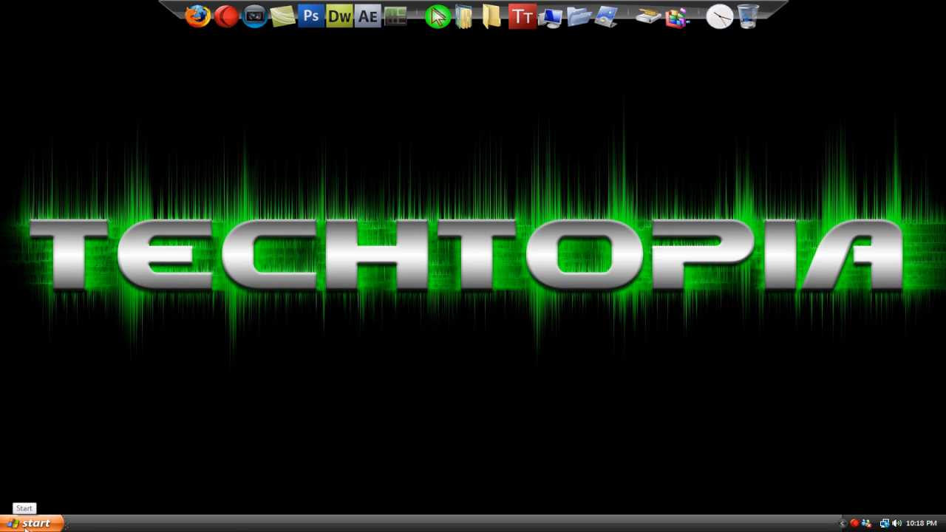
{"action": "mouse_move", "coordinate": [546, 463]}
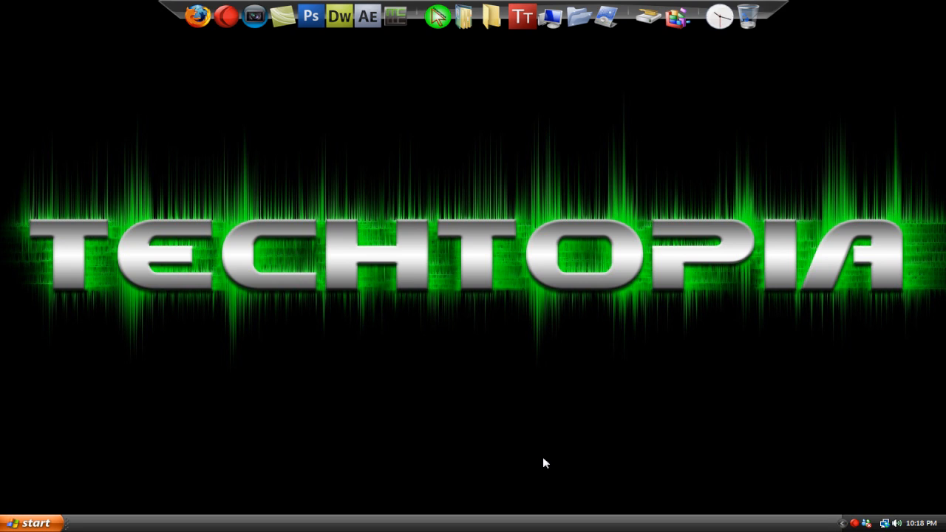
{"action": "mouse_move", "coordinate": [529, 454]}
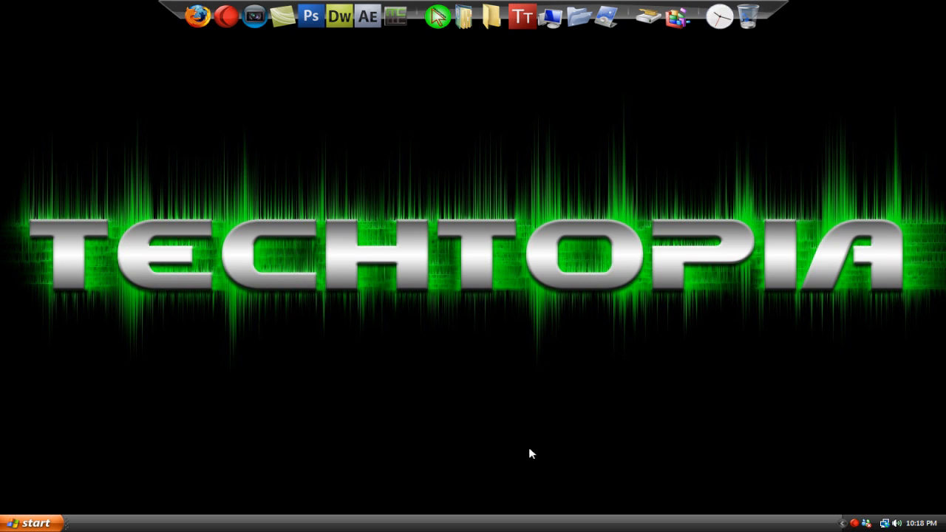